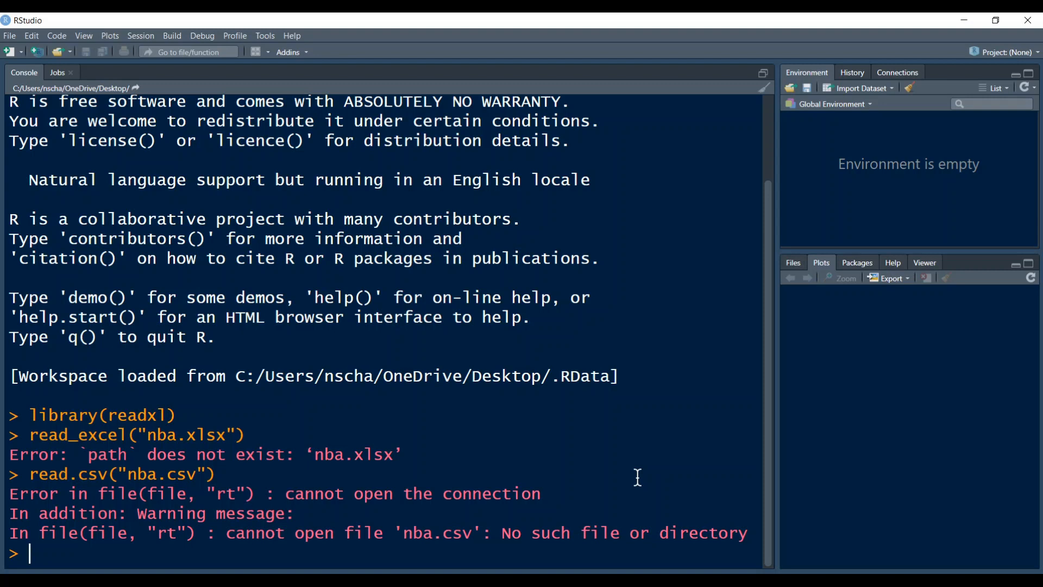
mouse_move(313, 392)
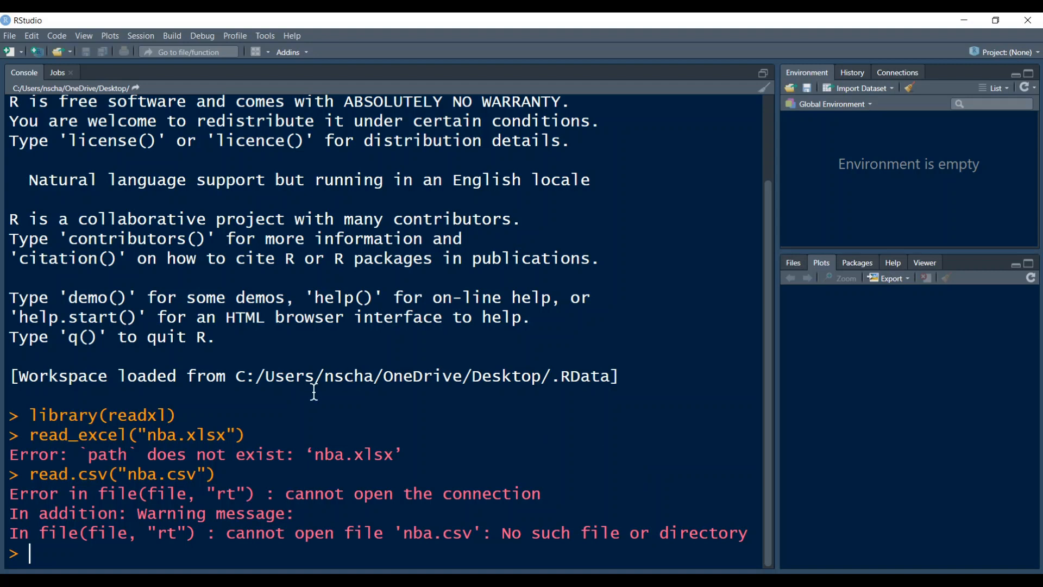
mouse_move(140, 457)
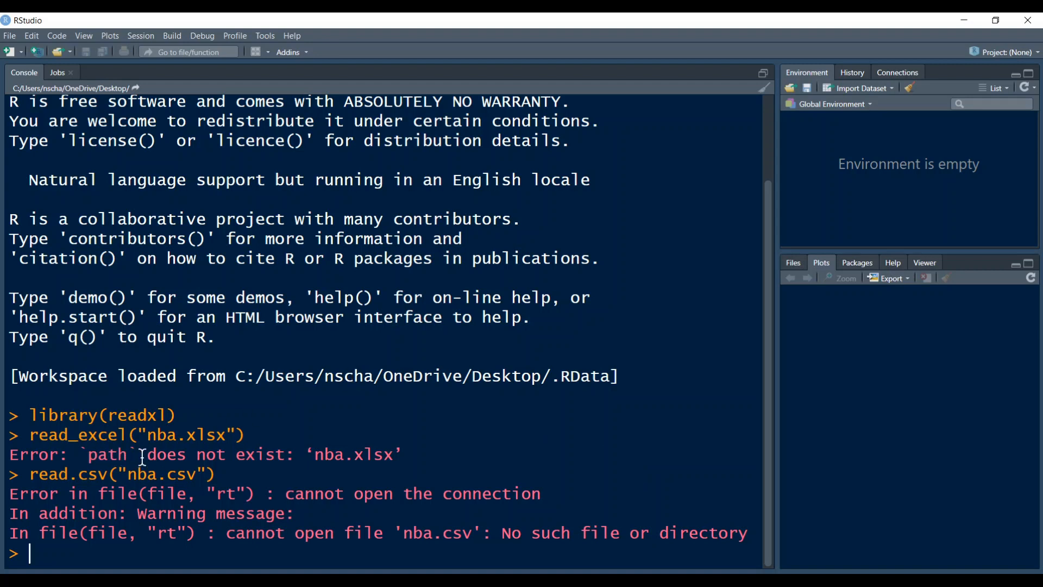
mouse_move(93, 486)
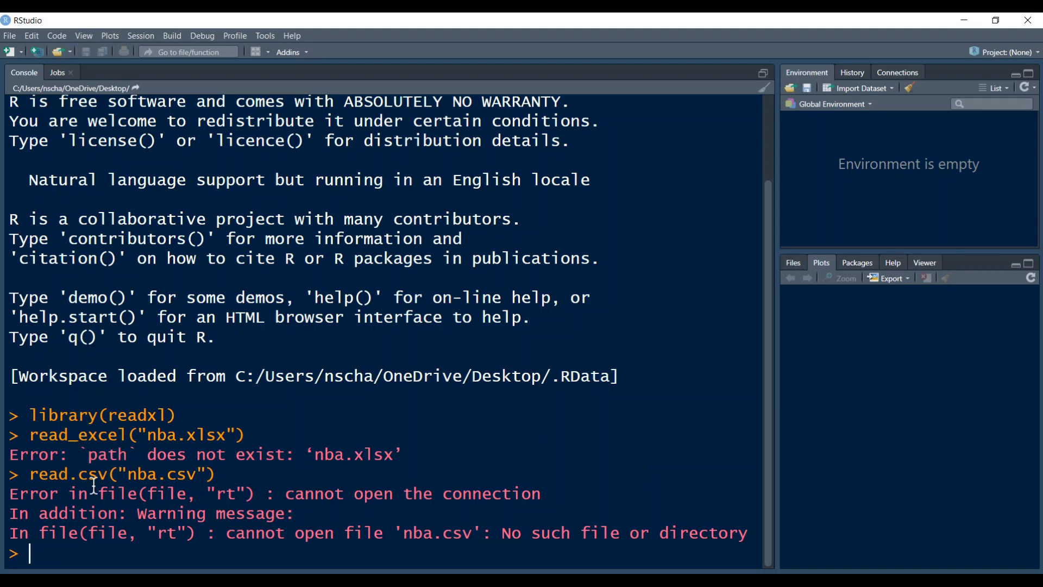
mouse_move(348, 532)
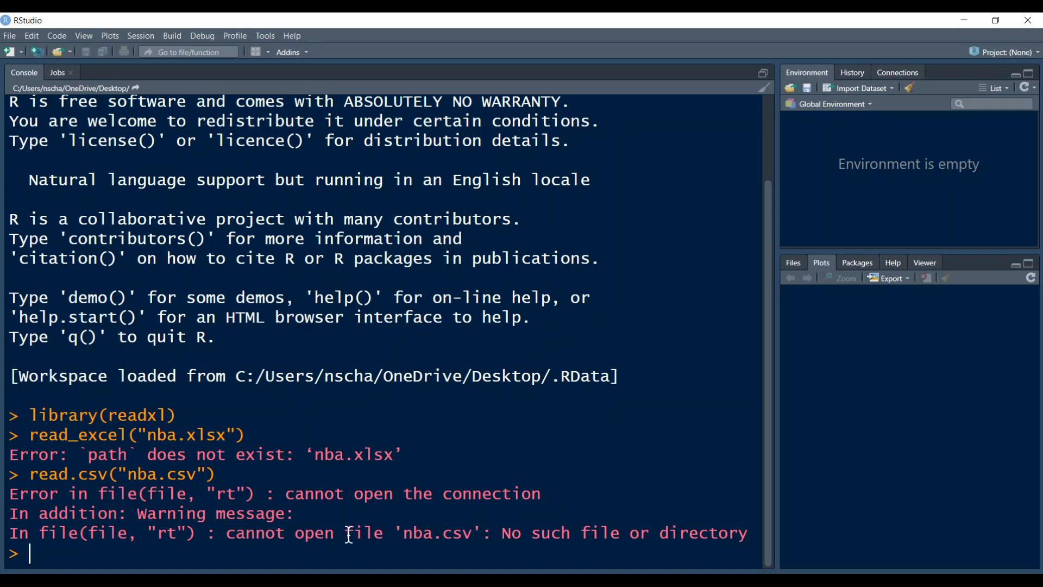
mouse_move(584, 552)
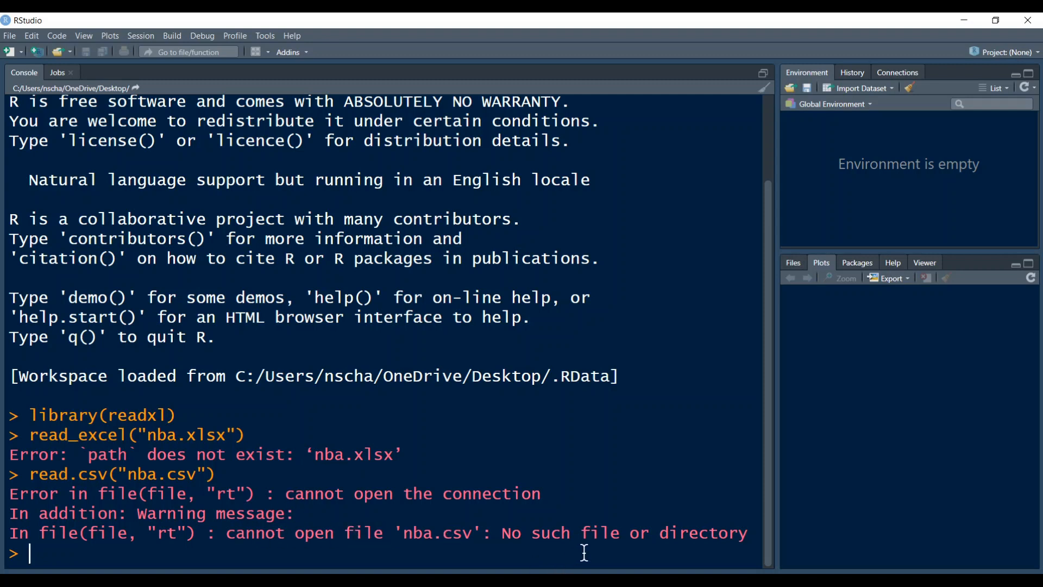
mouse_move(684, 537)
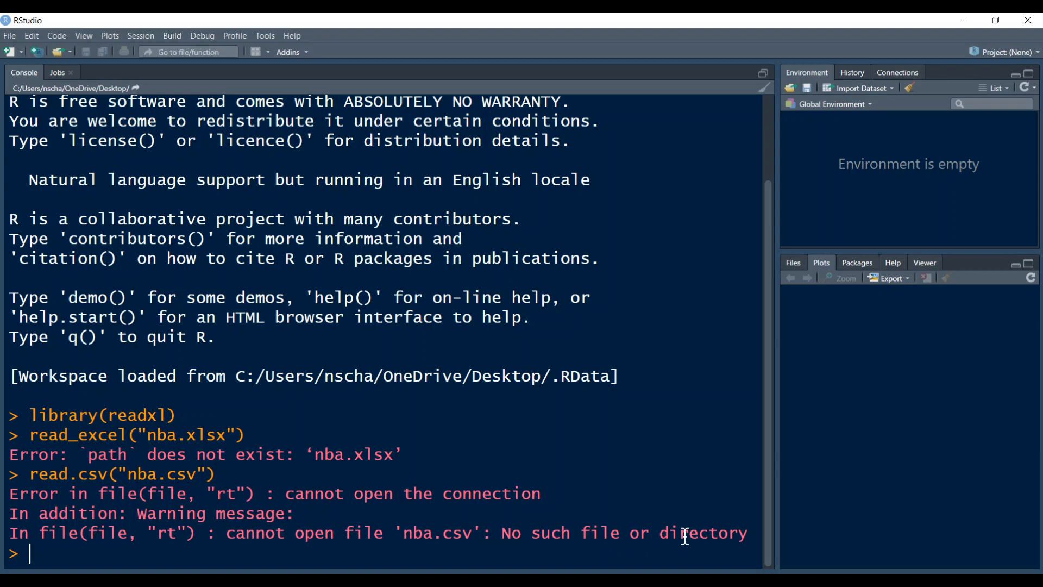
mouse_move(303, 504)
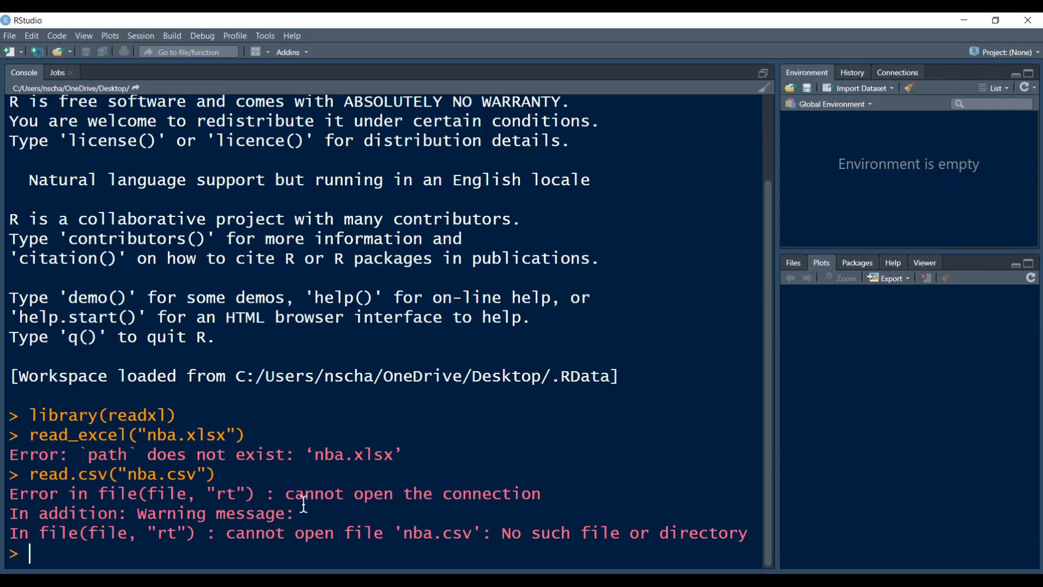
mouse_move(400, 516)
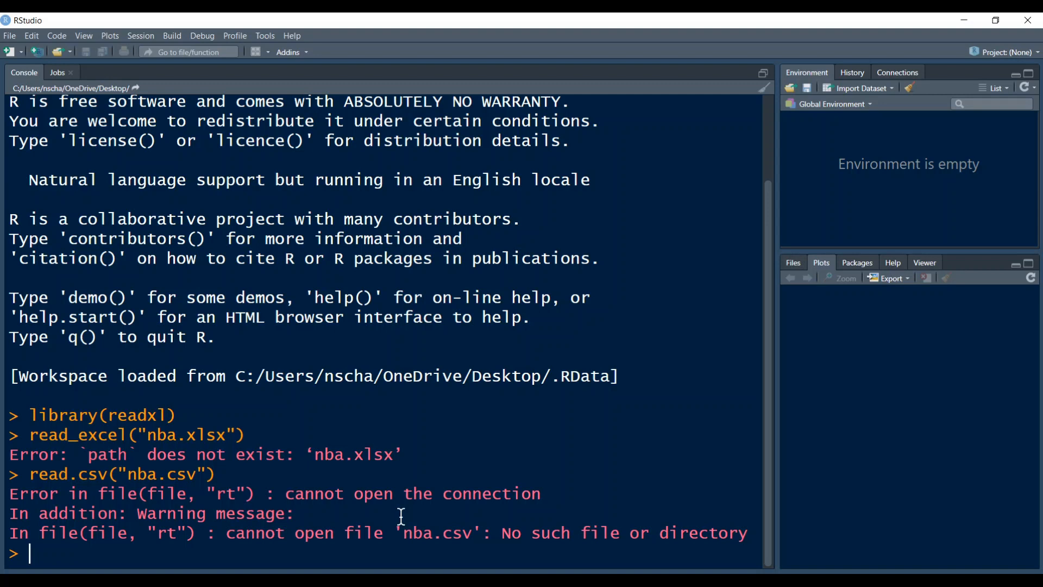
mouse_move(77, 484)
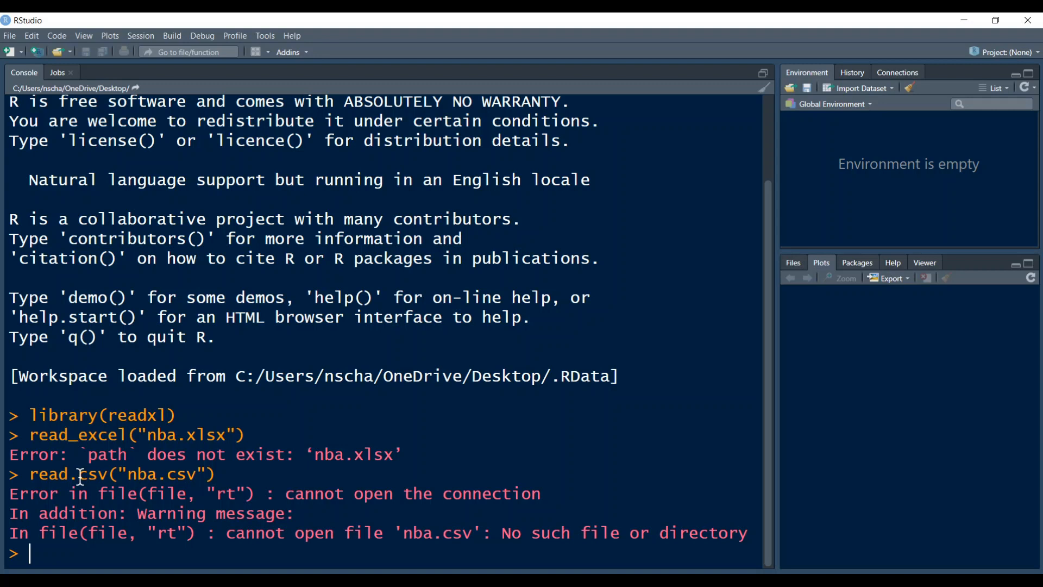
mouse_move(343, 463)
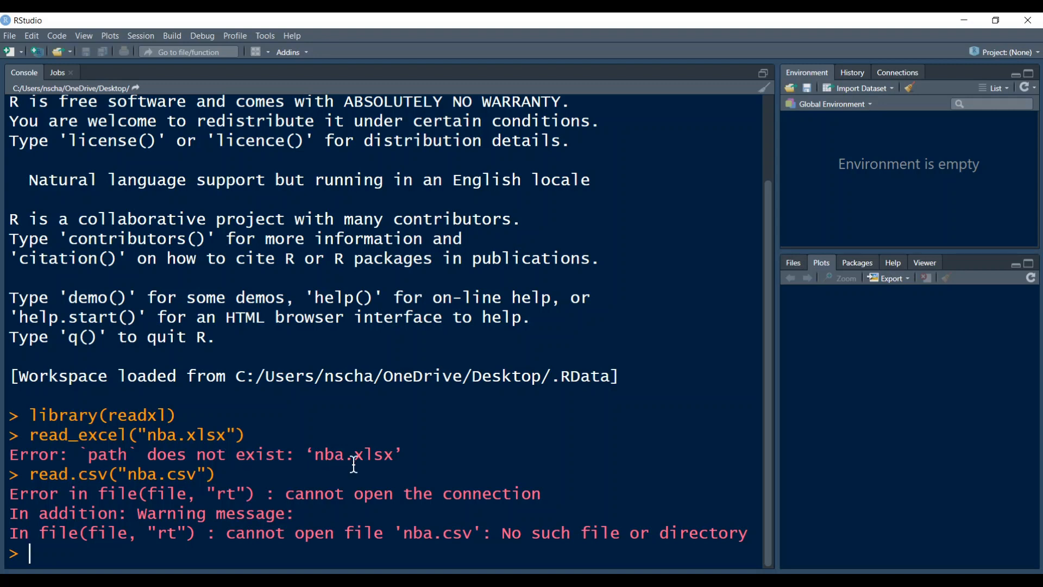
mouse_move(535, 553)
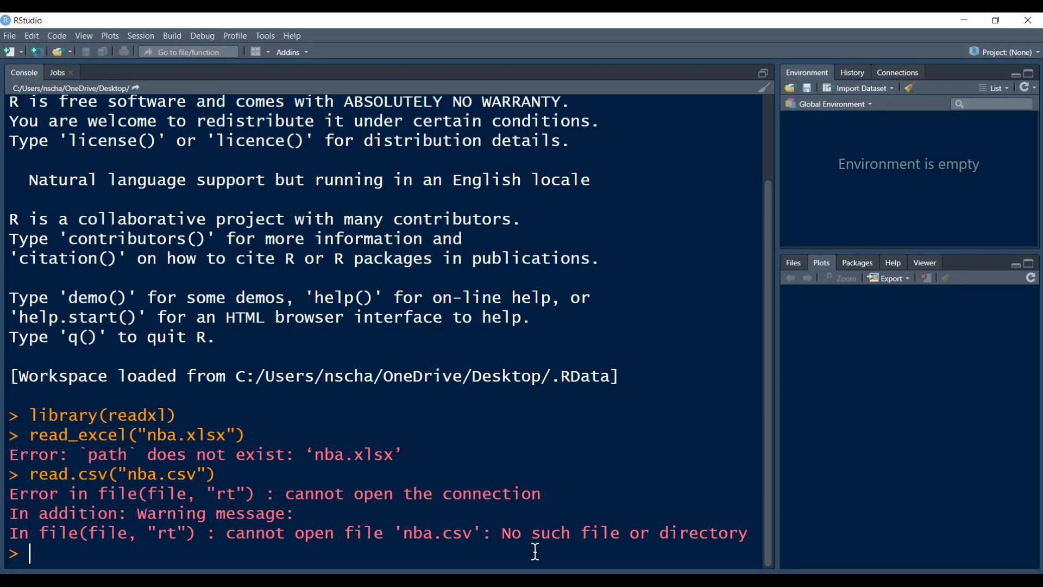
mouse_move(380, 539)
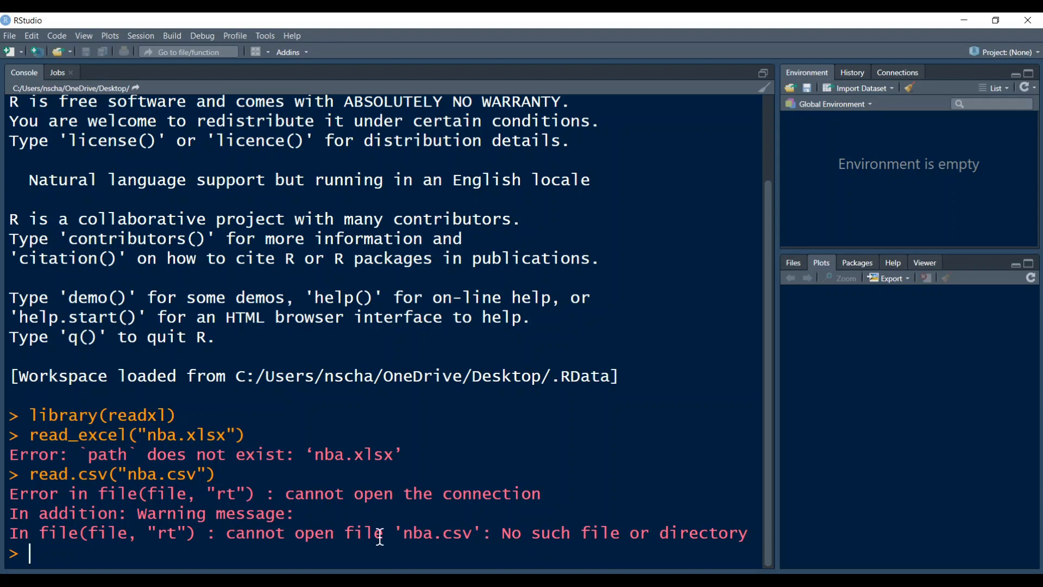
mouse_move(343, 545)
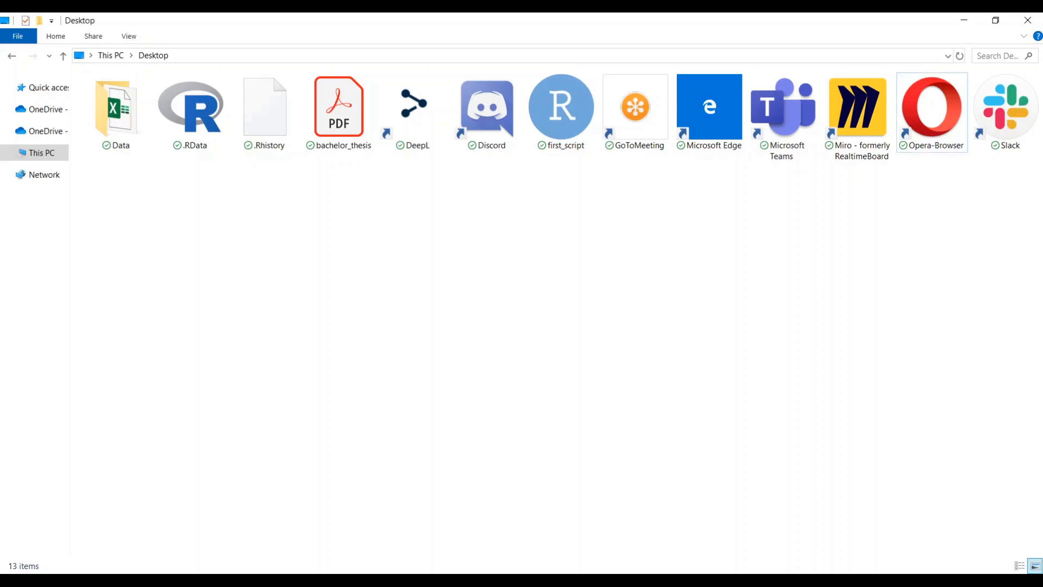
Step: Open This PC > Desktop in File Explorer to see the Data folder and .RData file
click(116, 107)
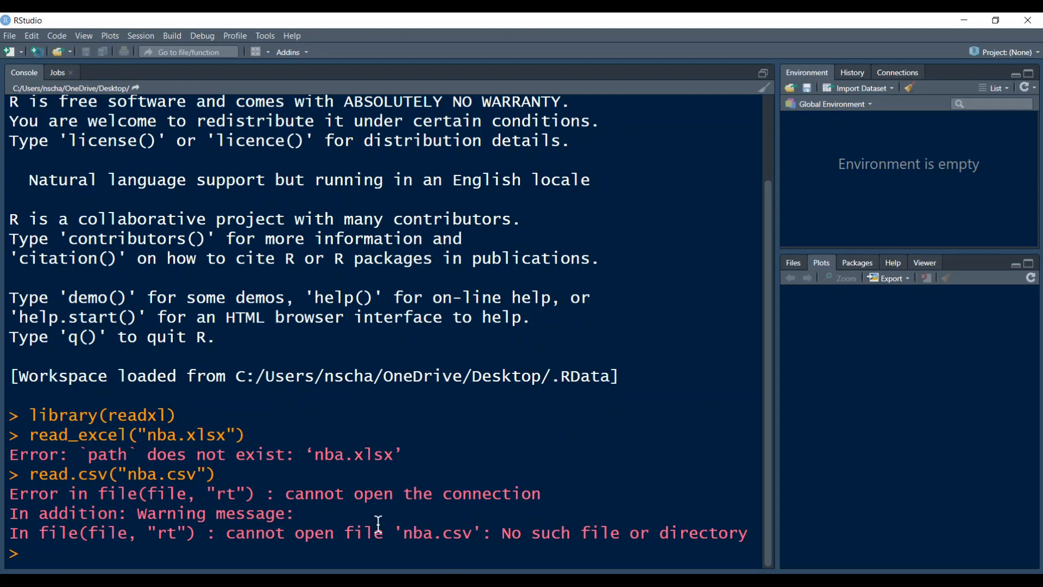
mouse_move(243, 496)
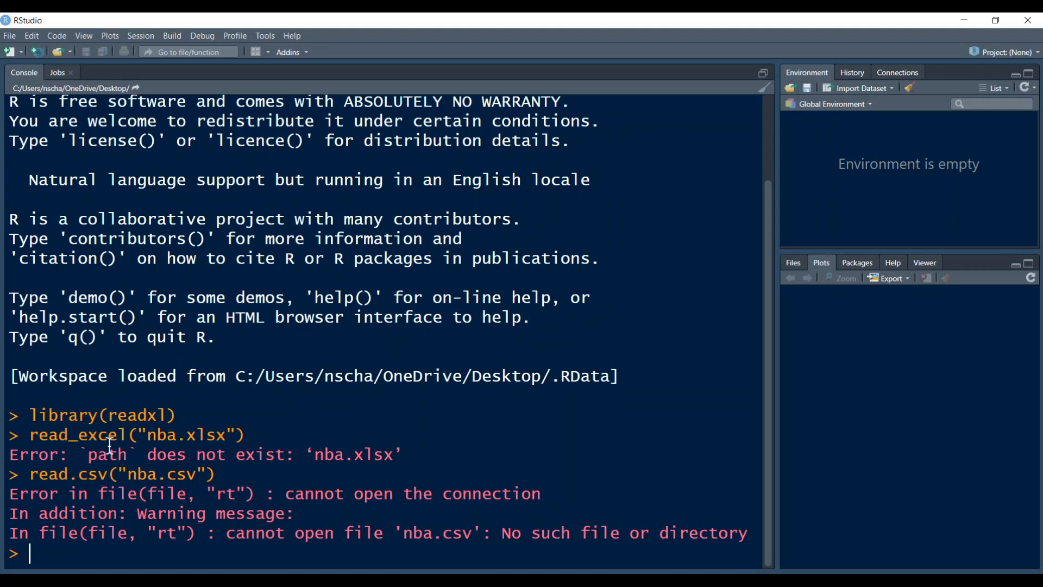
mouse_move(383, 559)
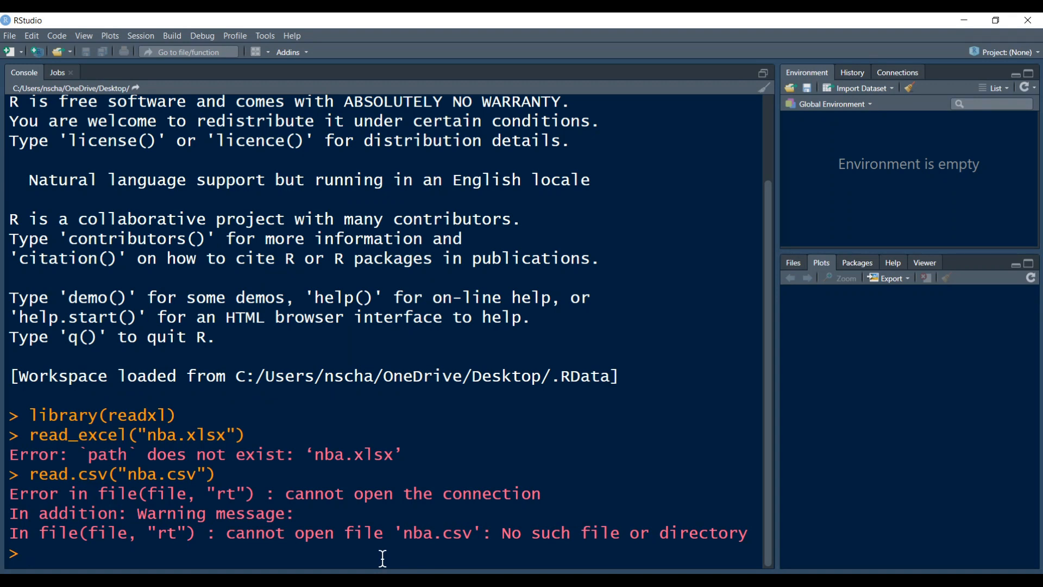
Step: Run getwd() in the Console, showing the OneDrive Desktop as the working directory
text(g)
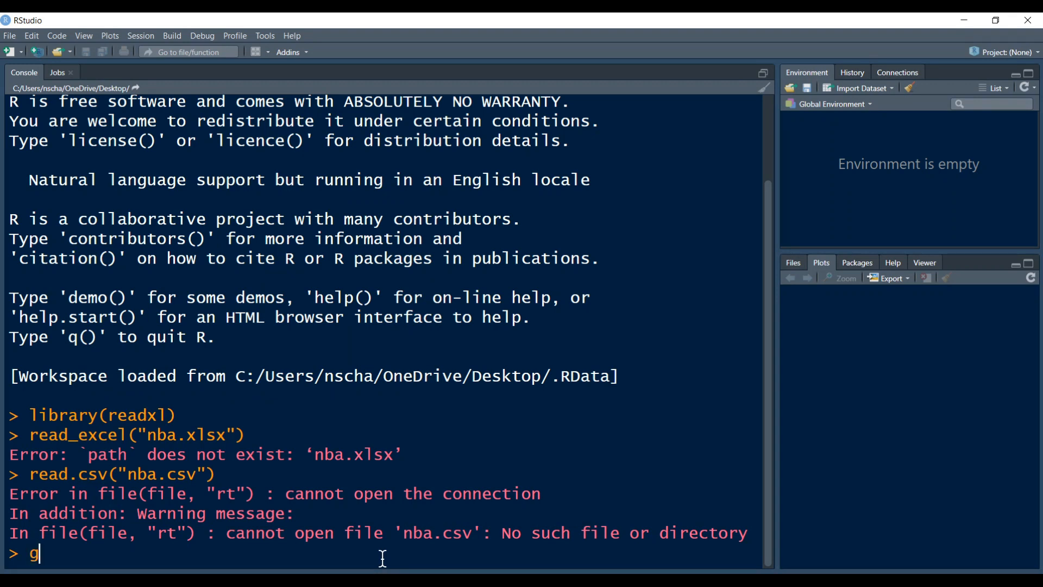
text(etwd)
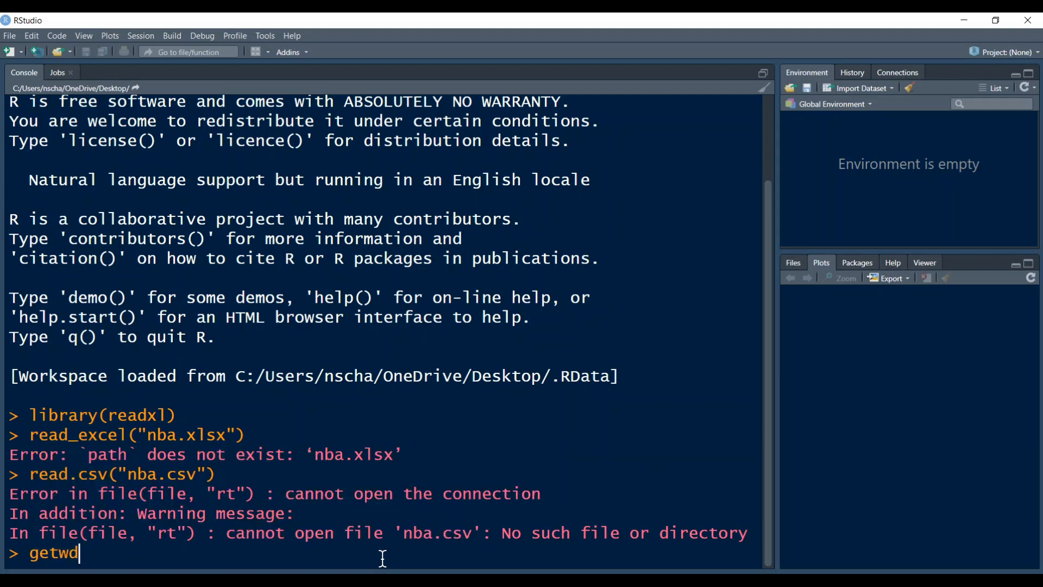
key(Return)
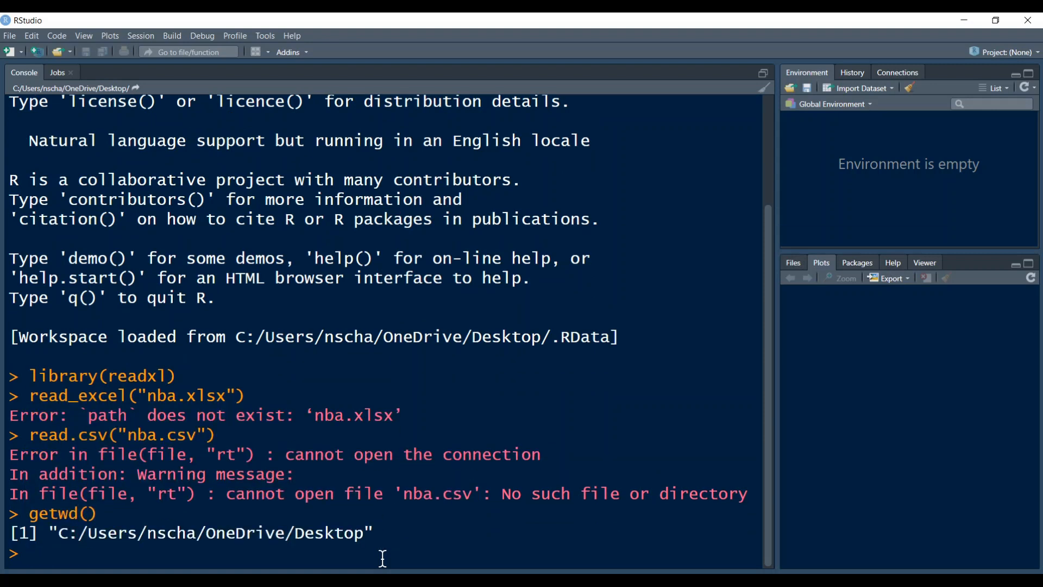
mouse_move(332, 536)
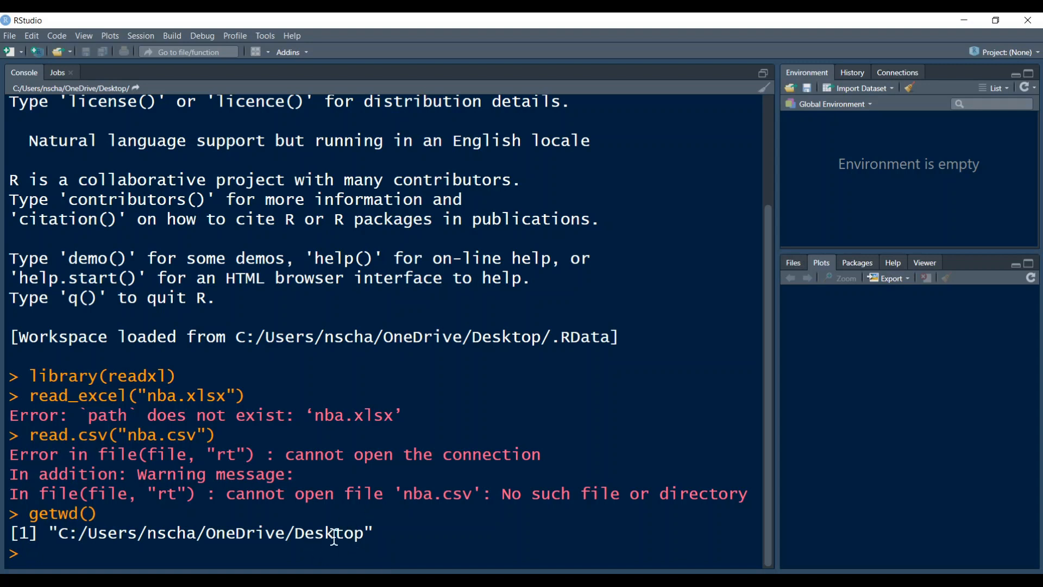
mouse_move(353, 538)
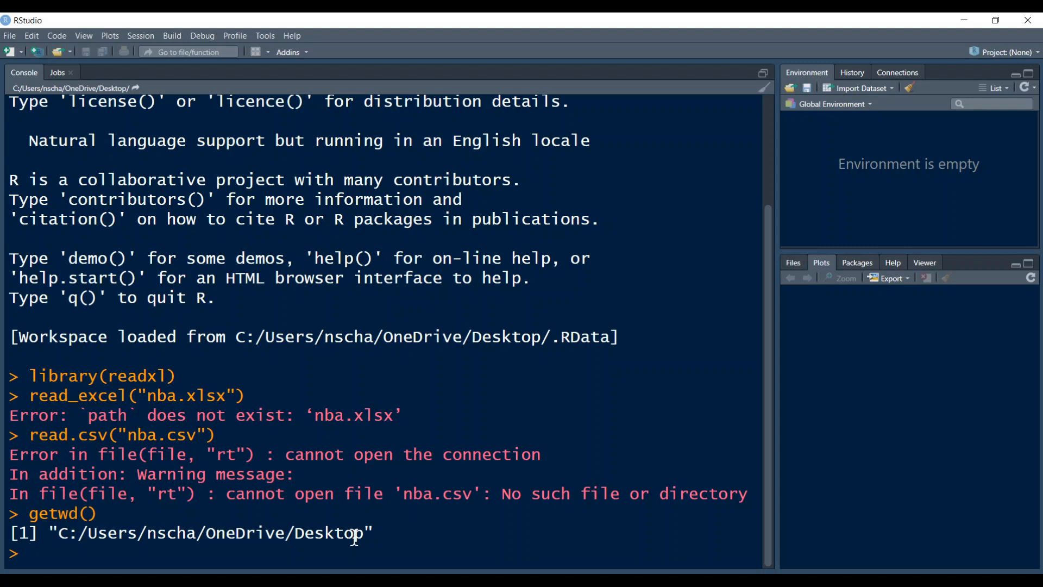
mouse_move(296, 556)
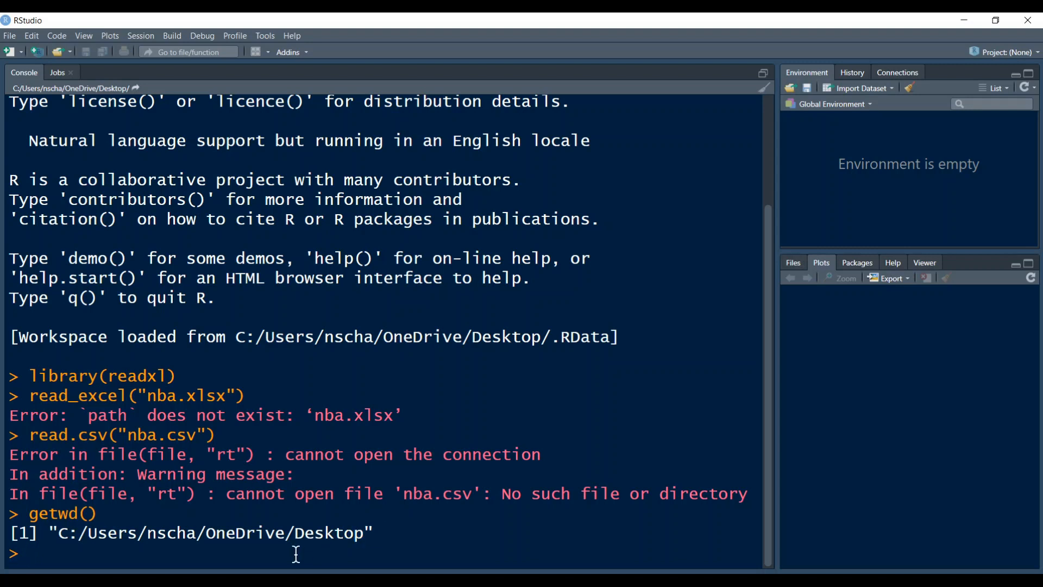
Step: Run dir() to list the Desktop's twelve items, including the Data folder
text(dir()
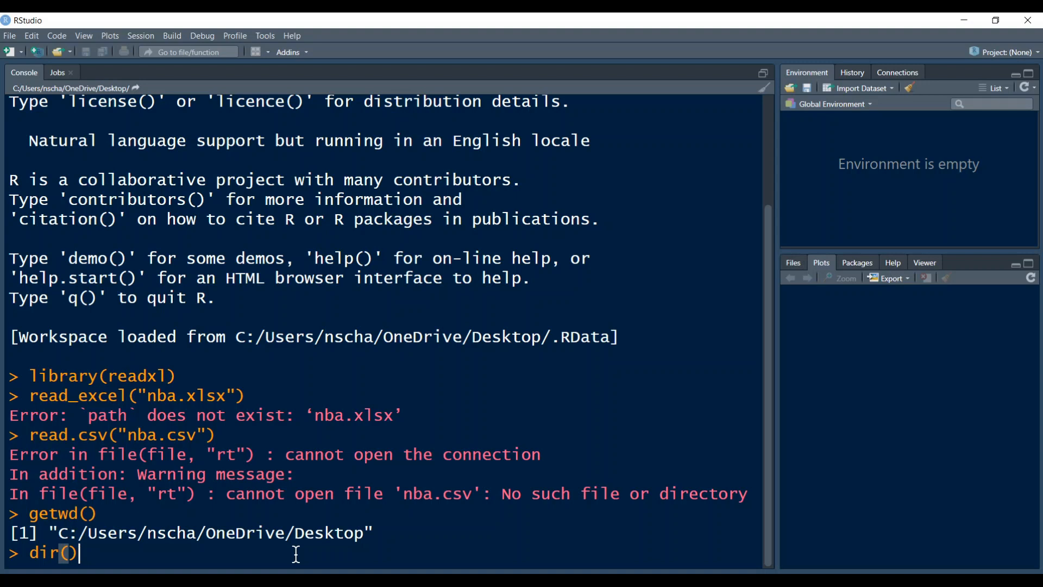
key(Return)
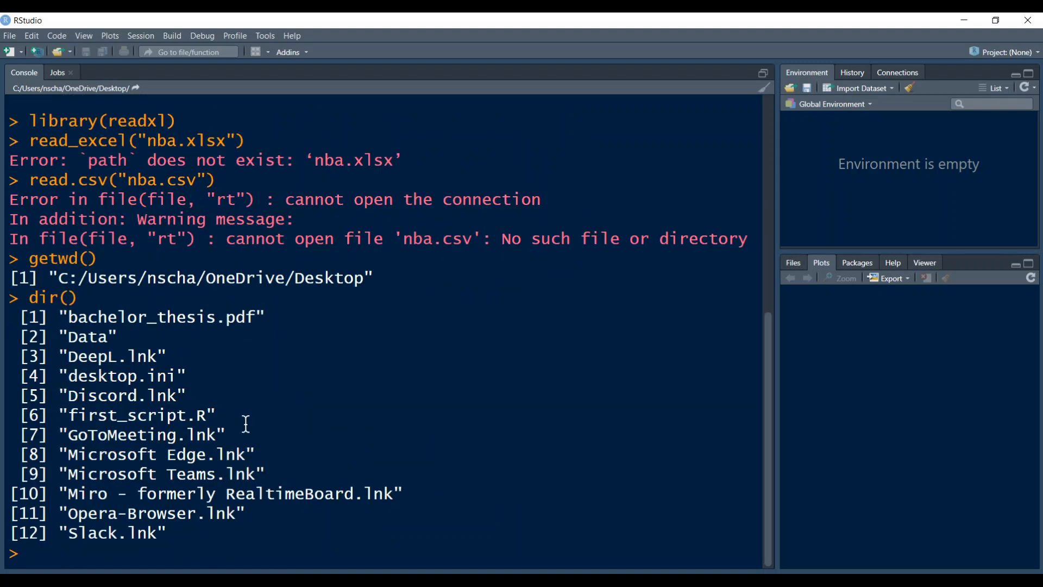
mouse_move(134, 419)
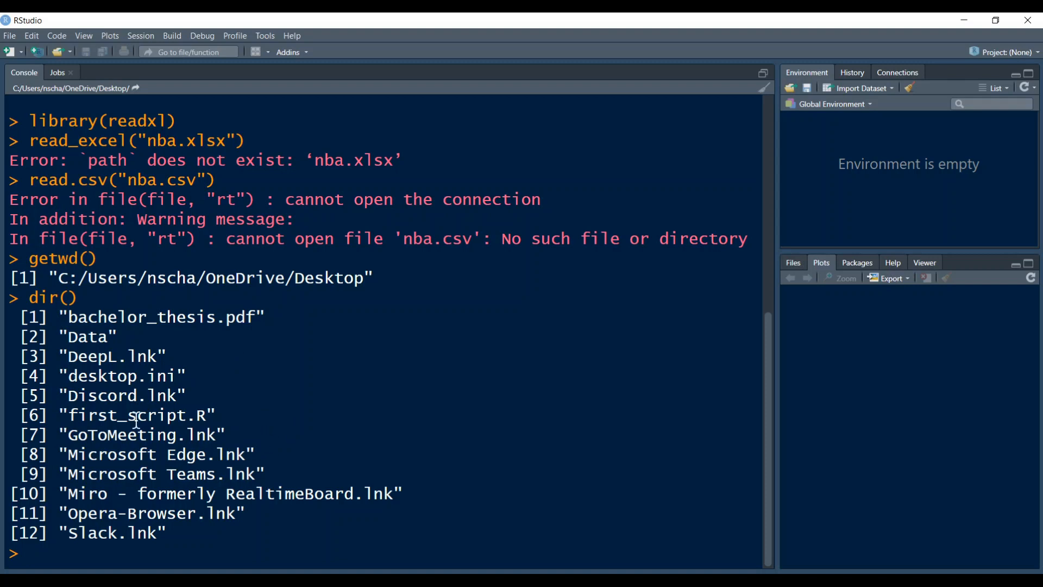
mouse_move(280, 144)
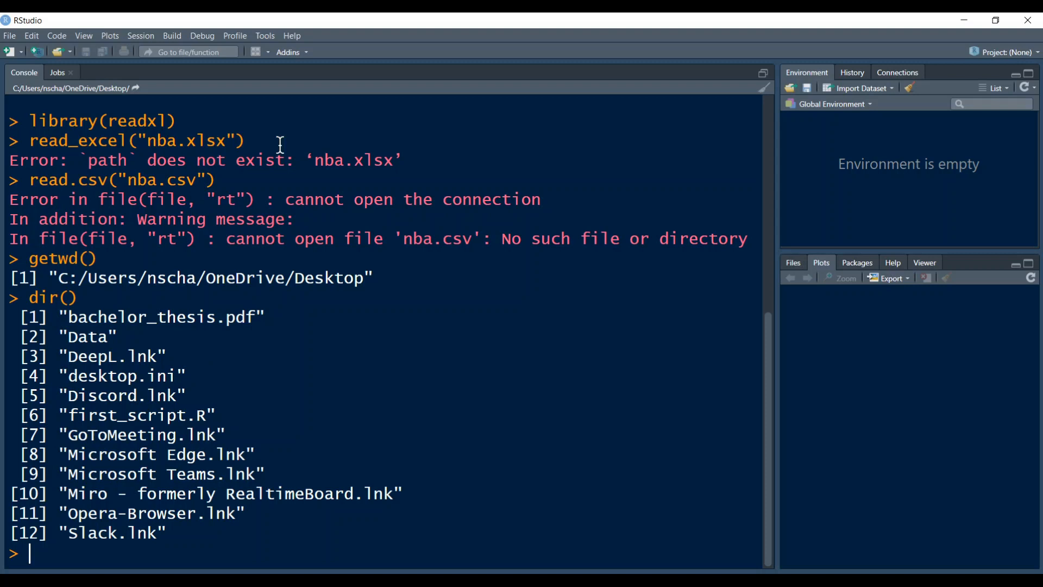
mouse_move(225, 258)
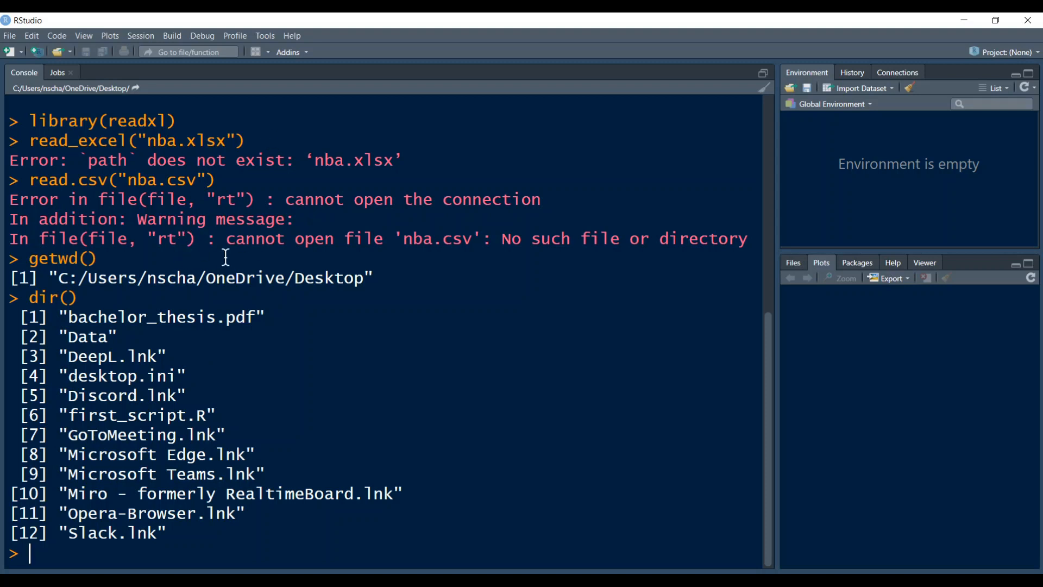
mouse_move(255, 385)
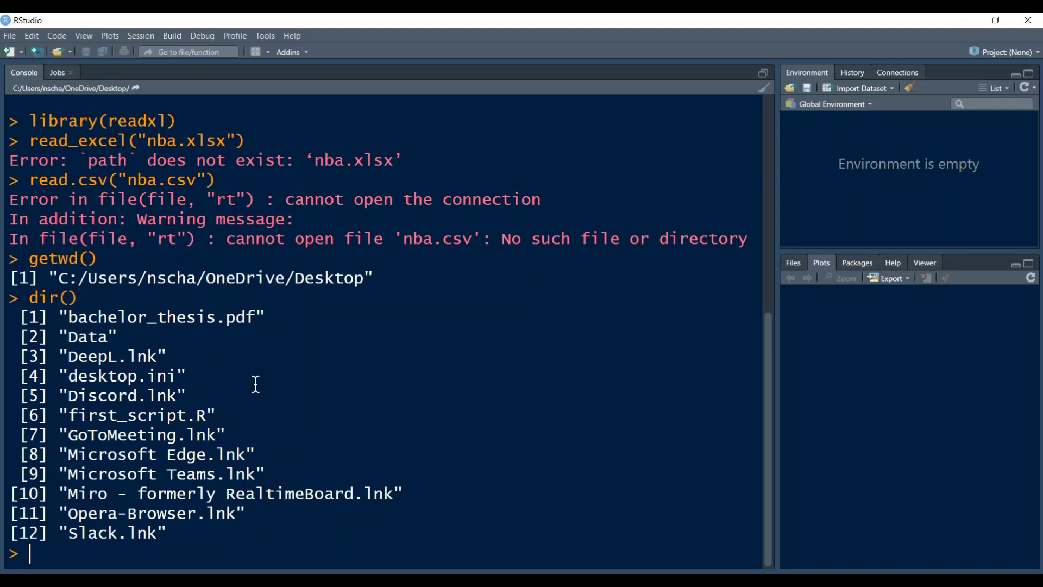
mouse_move(470, 547)
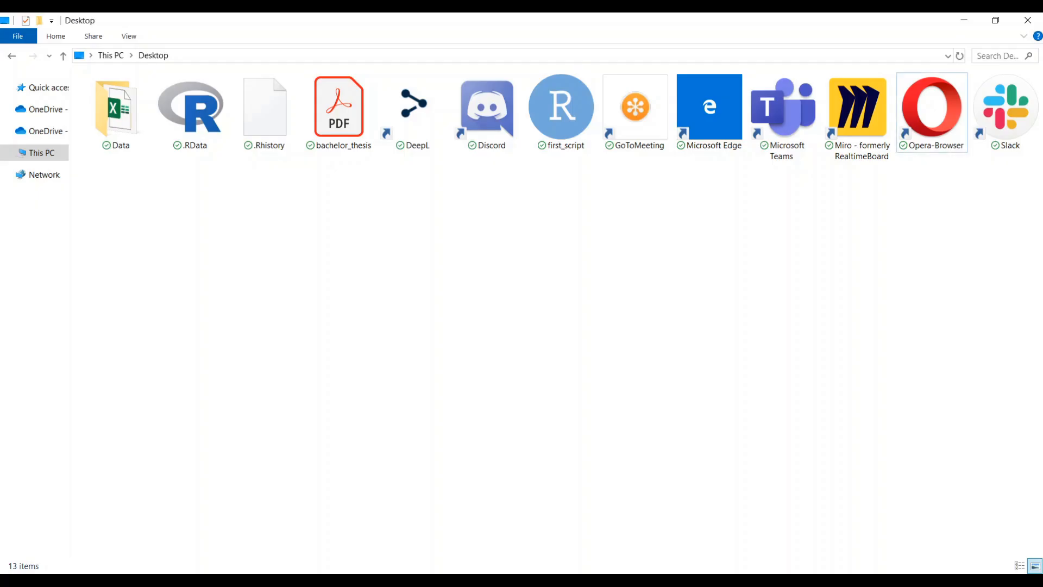
mouse_move(396, 413)
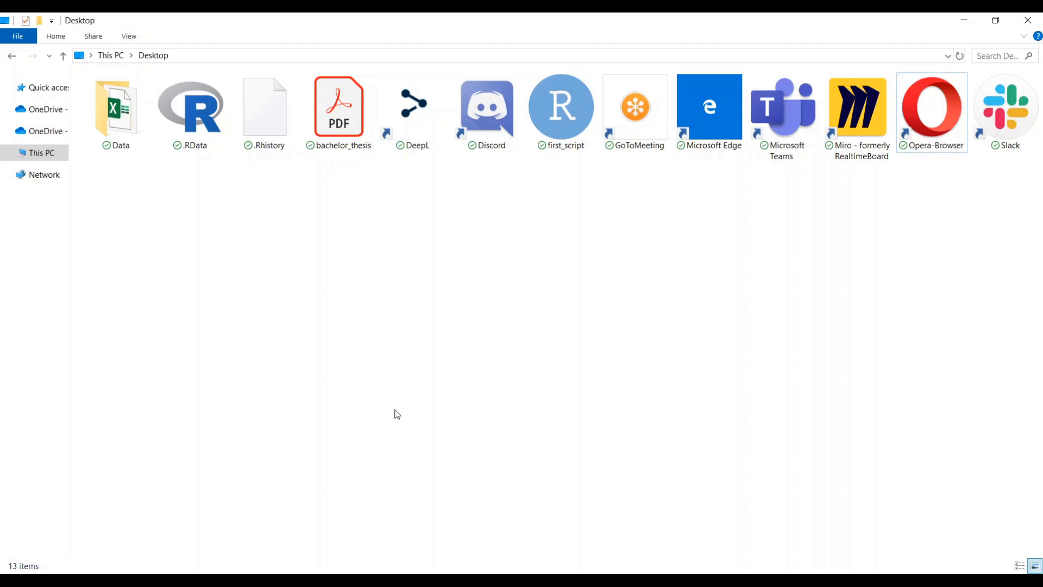
mouse_move(228, 209)
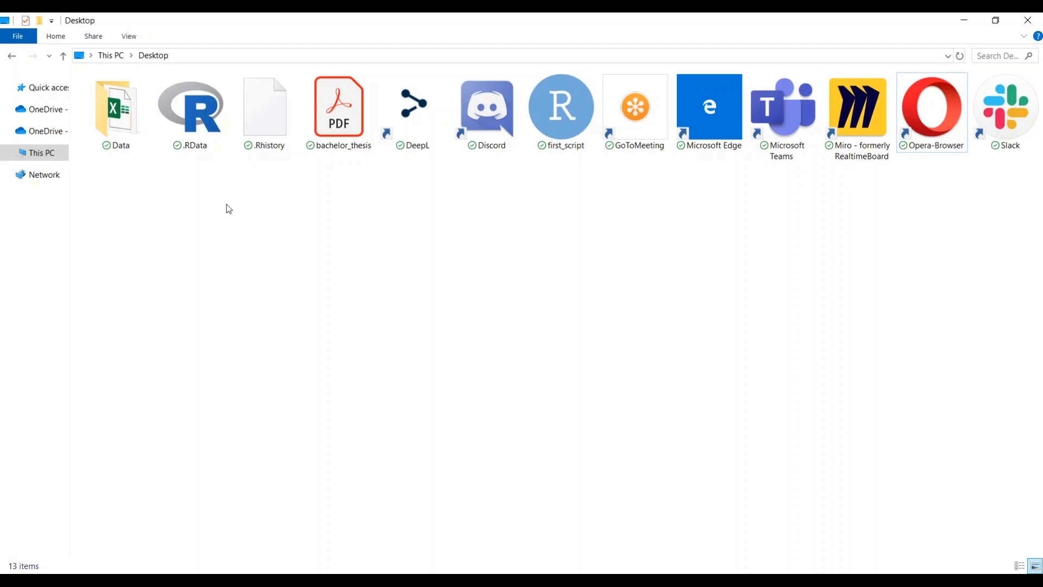
mouse_move(171, 221)
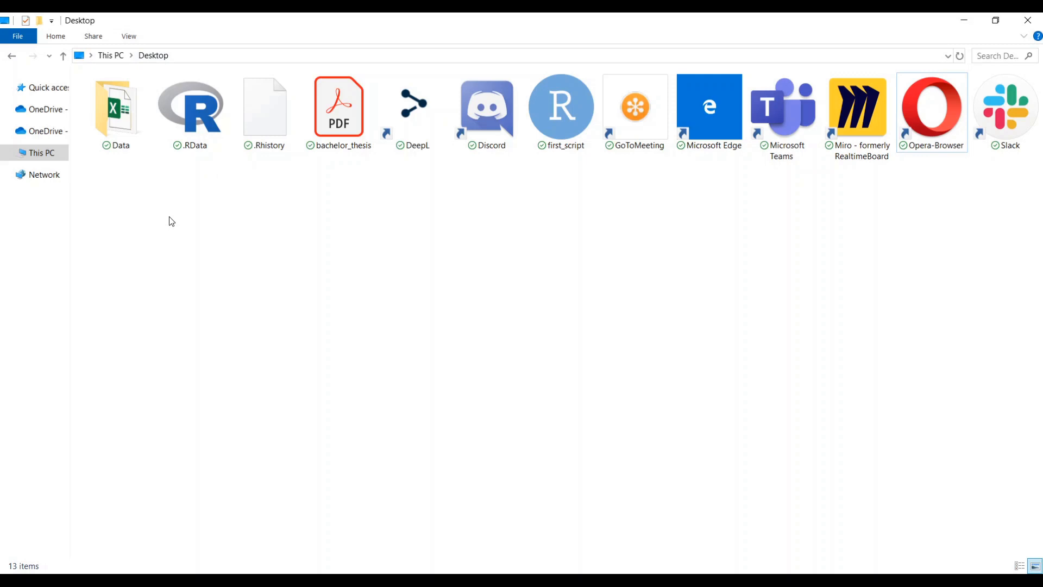
mouse_move(178, 235)
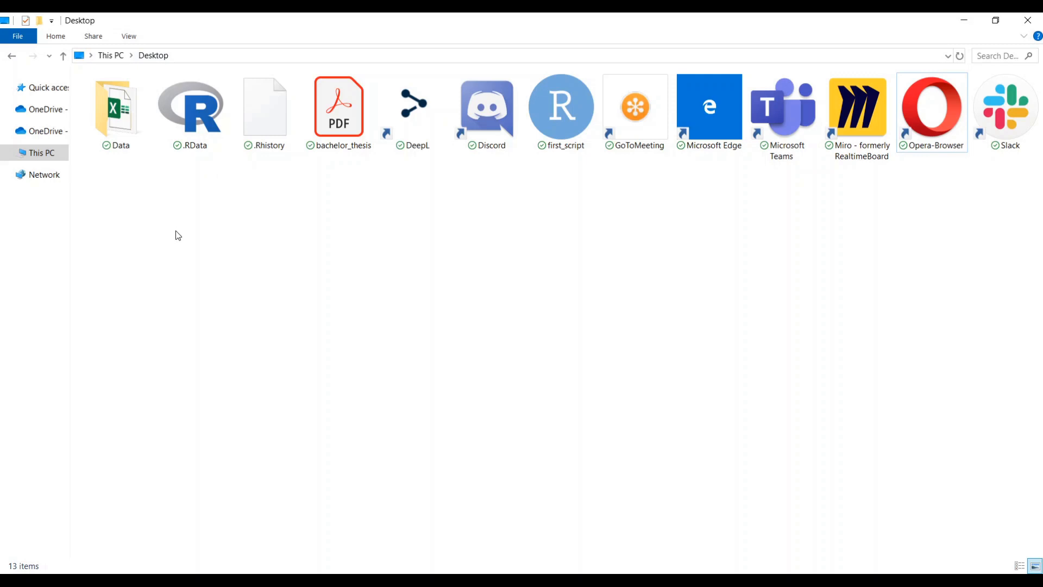
mouse_move(183, 243)
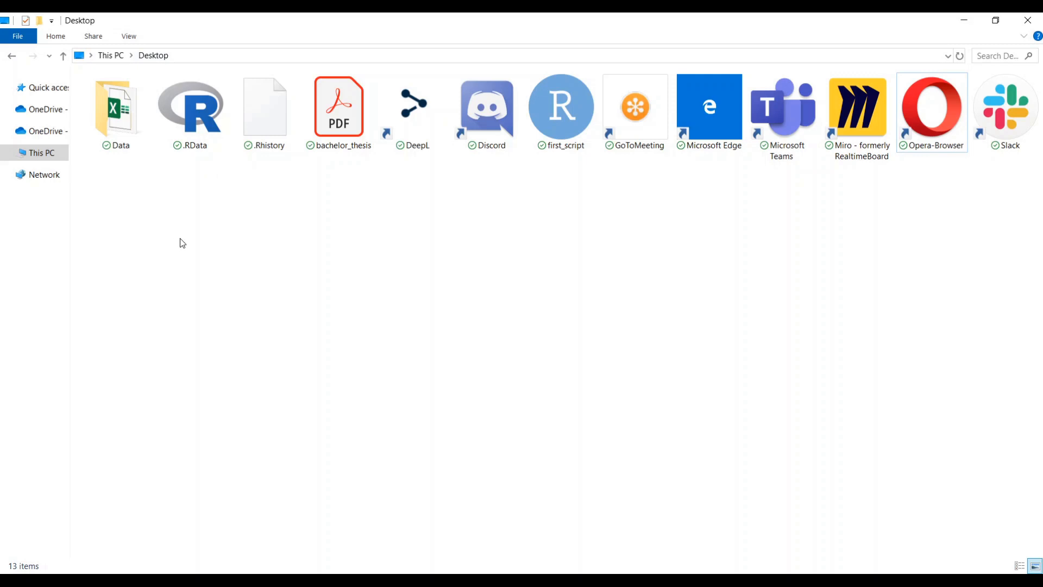
mouse_move(150, 222)
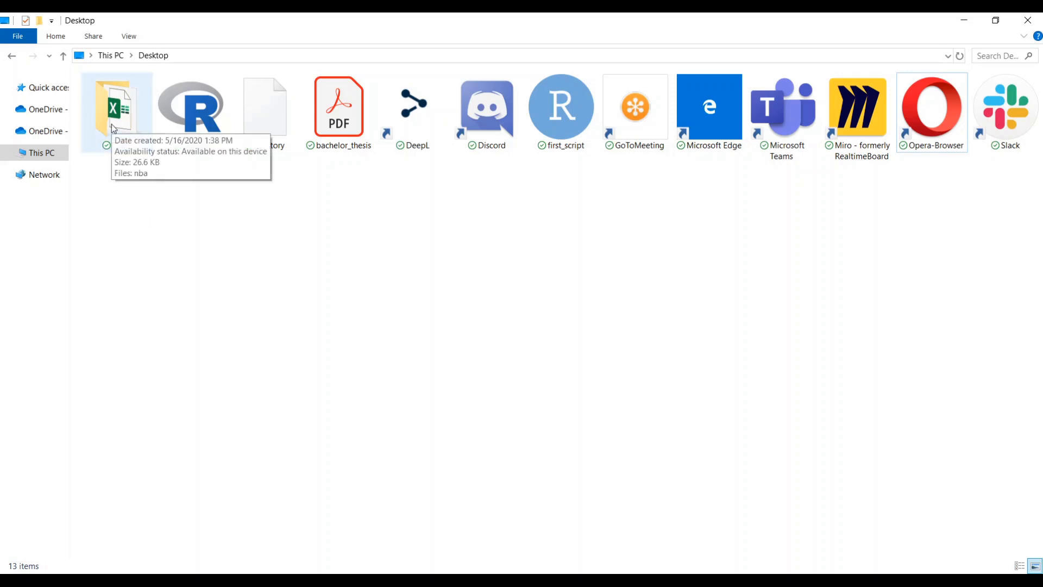
Step: Open the Desktop's Data folder in File Explorer to reveal the nba Excel file
double_click(116, 107)
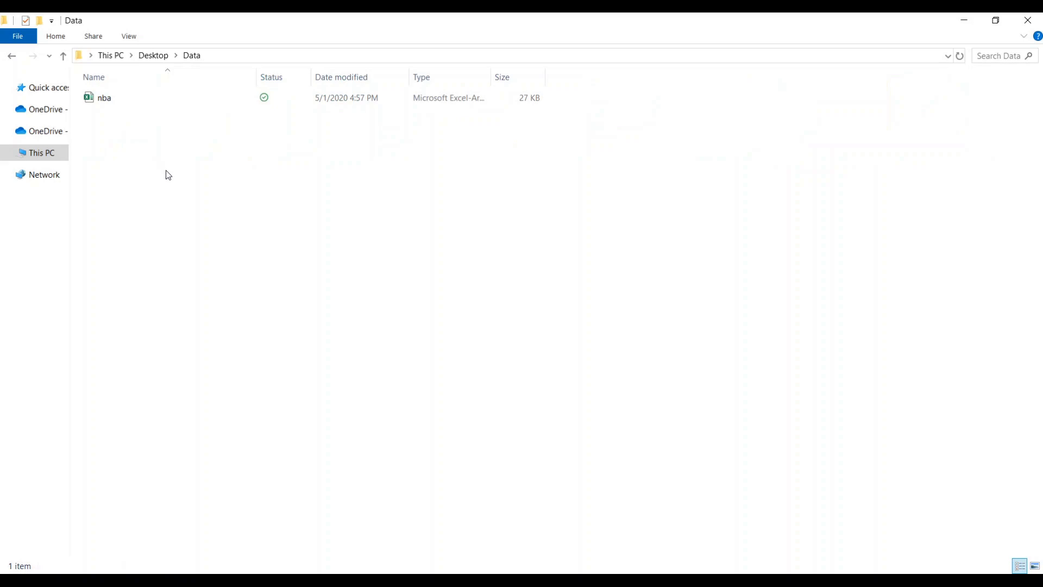
click(129, 36)
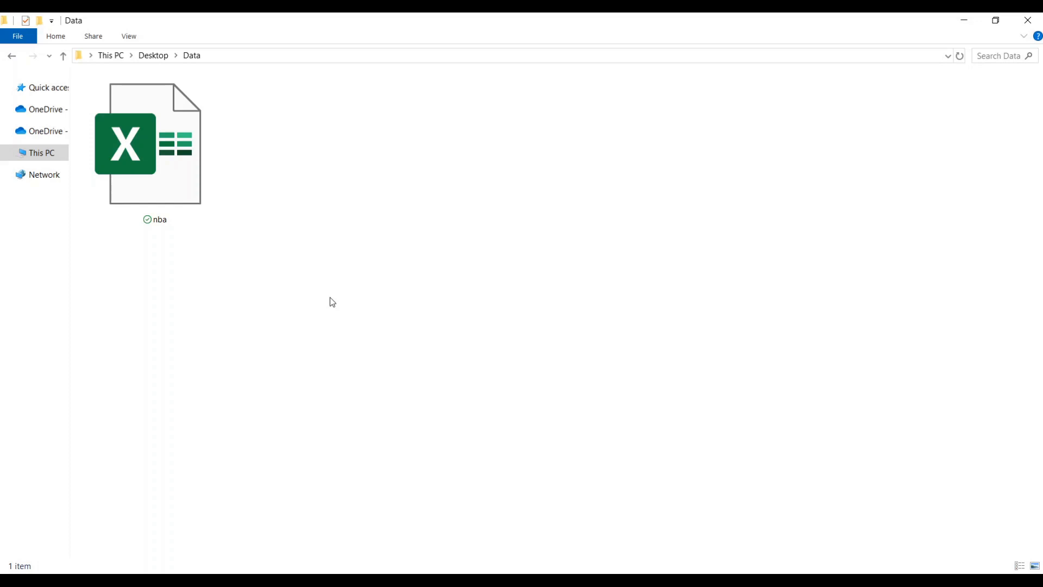
mouse_move(302, 193)
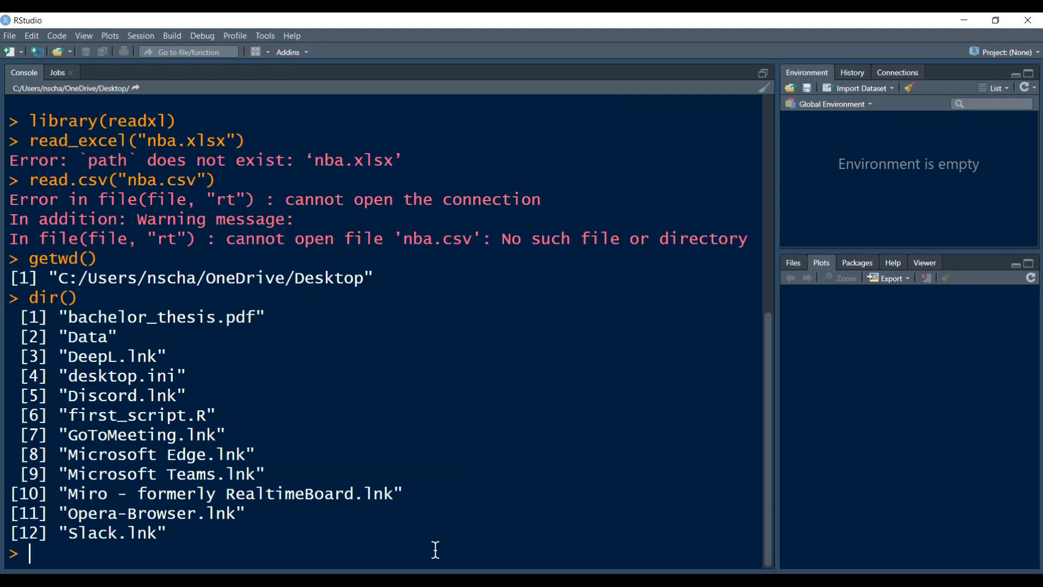
Step: Type an empty setwd("") call at the RStudio console prompt
text(setwd)
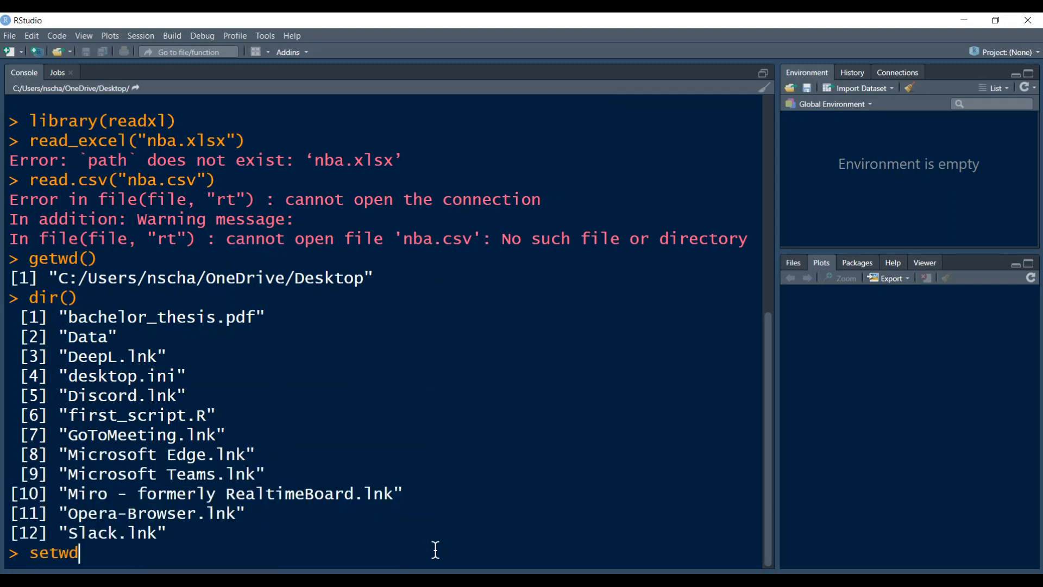
text(())
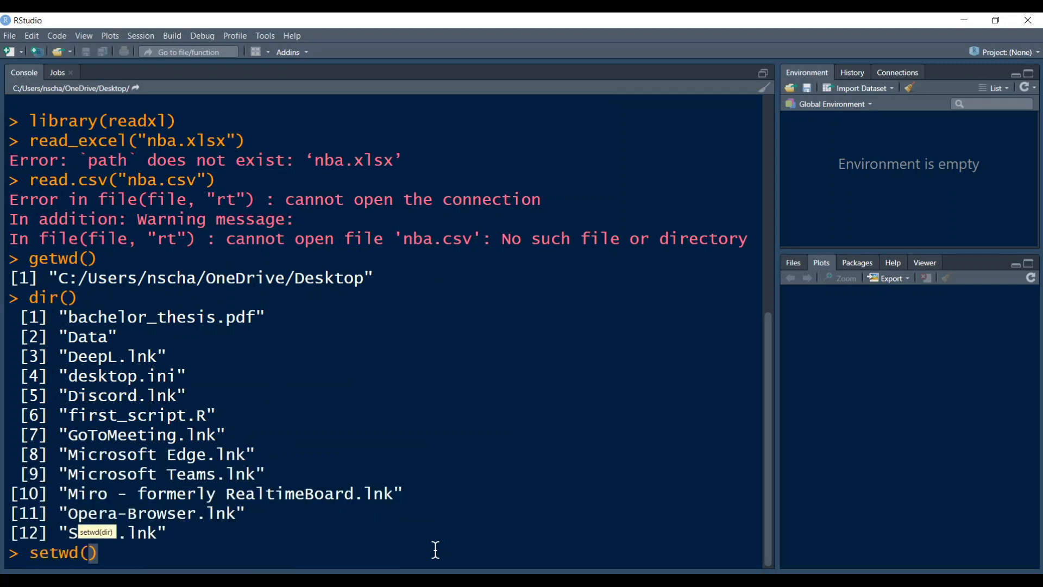
text("")
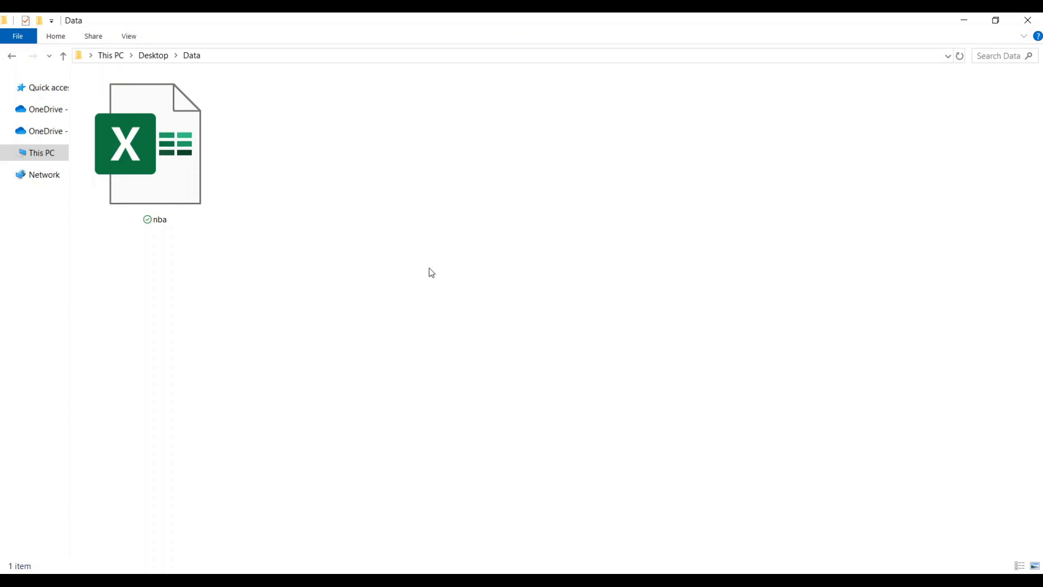
mouse_move(252, 102)
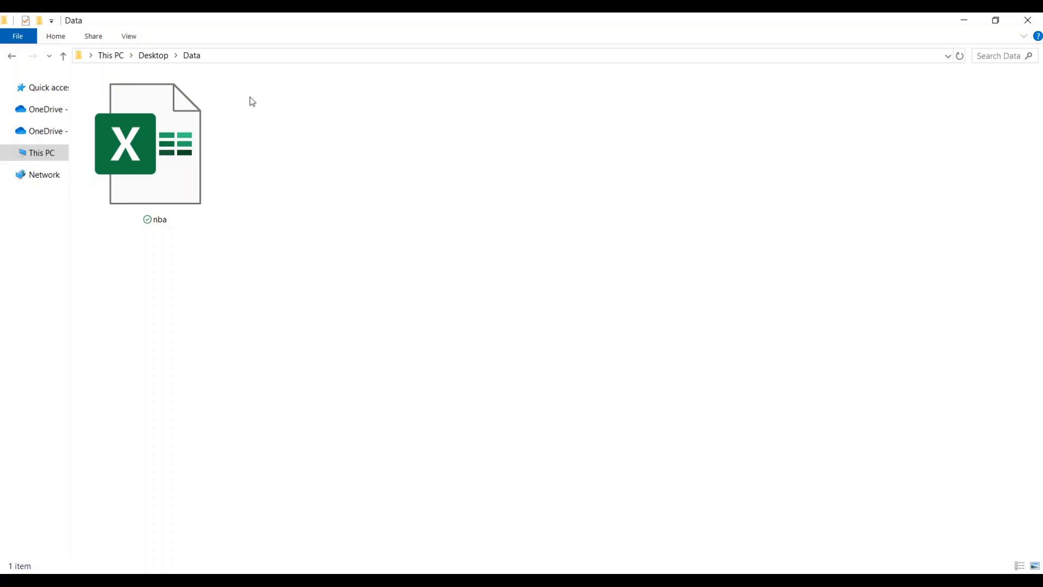
Step: Select the Data folder's full path in File Explorer's address bar
click(465, 55)
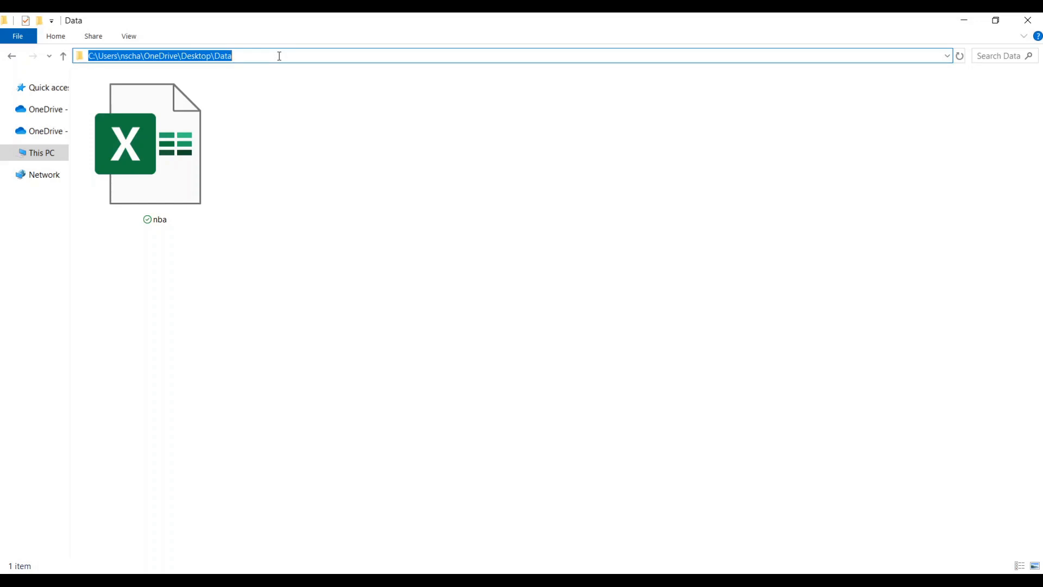
mouse_move(286, 146)
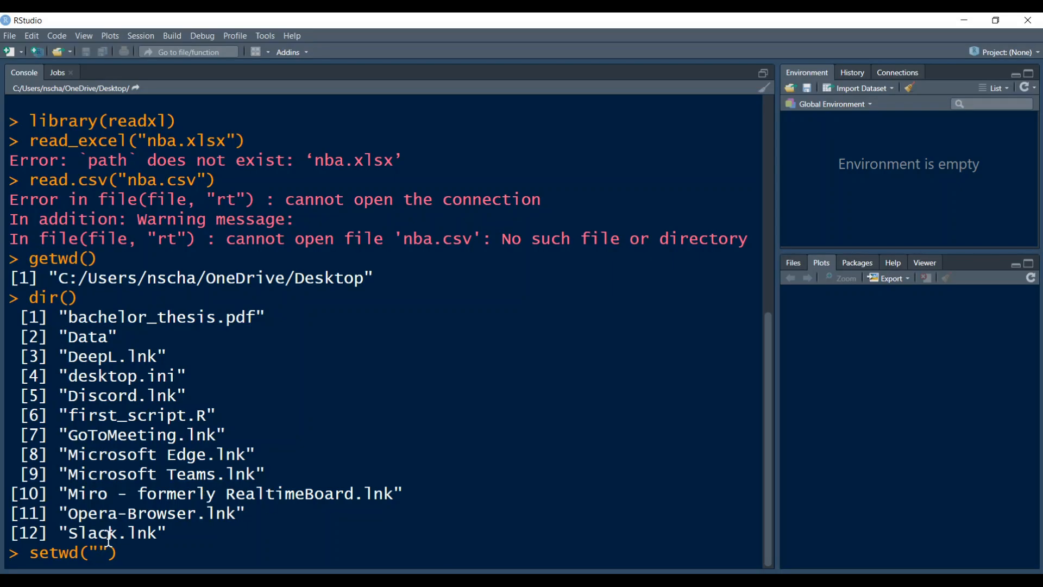
Step: Run setwd() on C:\Users\nscha\OneDrive\Desktop\Data, using forward slashes in the path
text(C:\Users\nscha\OneDrive\Desktop\Data)
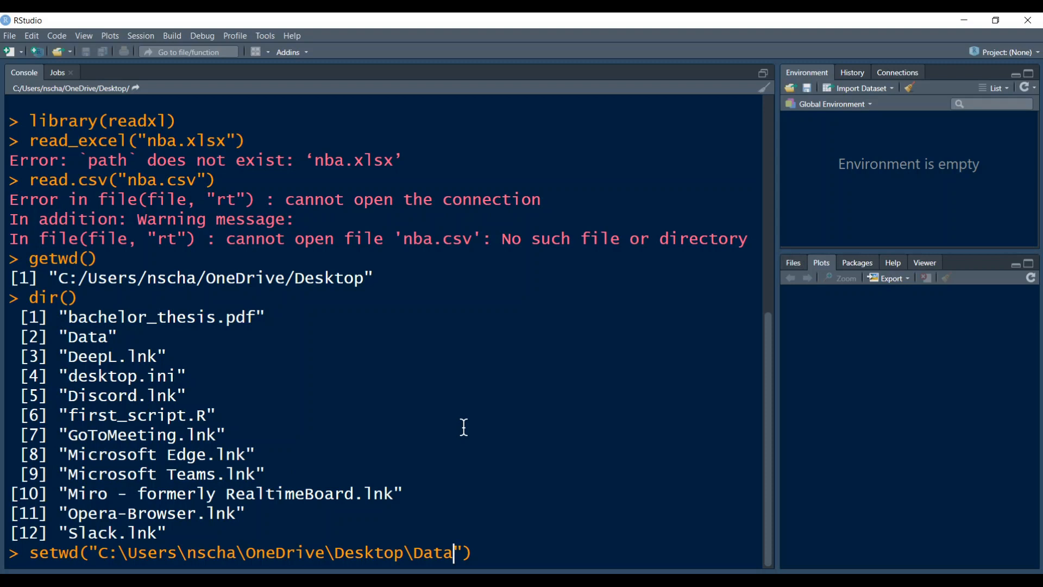
key(Backspace)
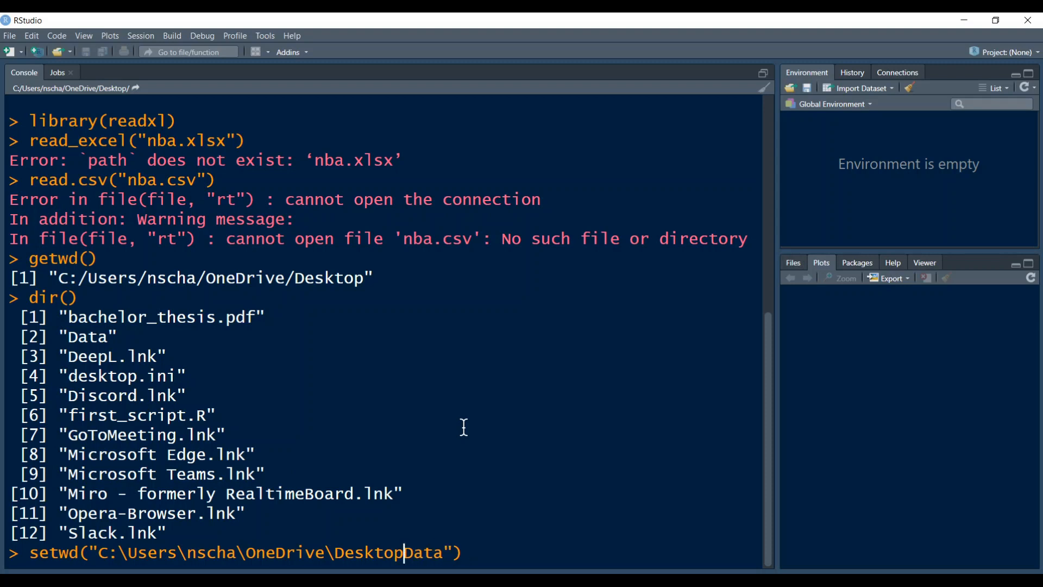
text(/)
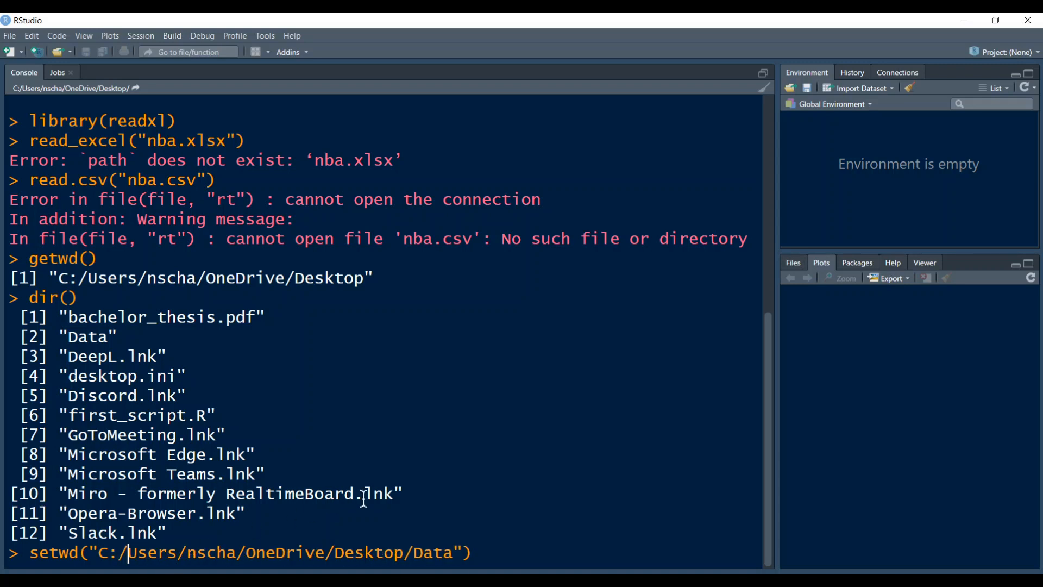
key(Return)
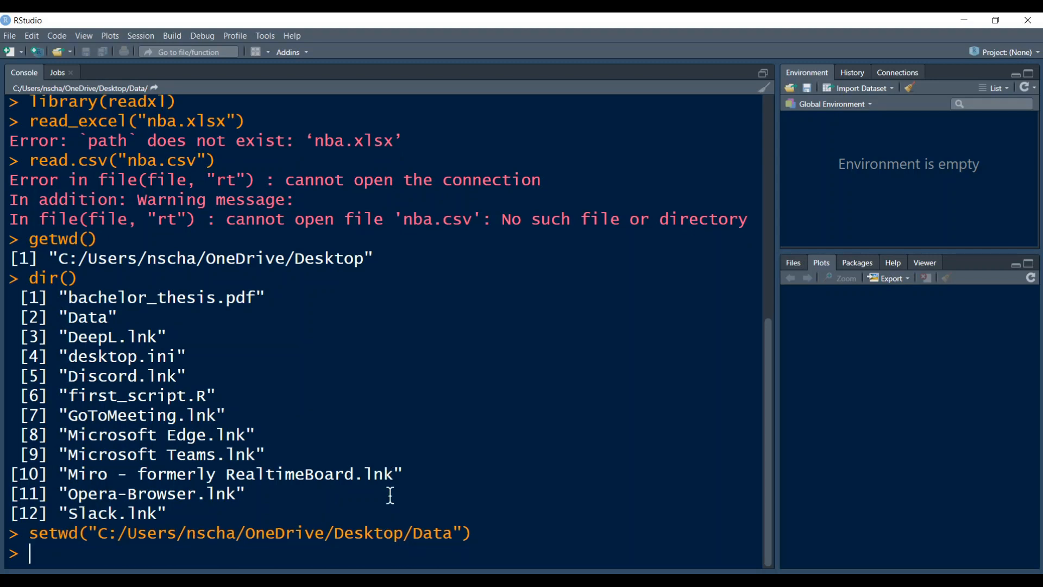
mouse_move(287, 538)
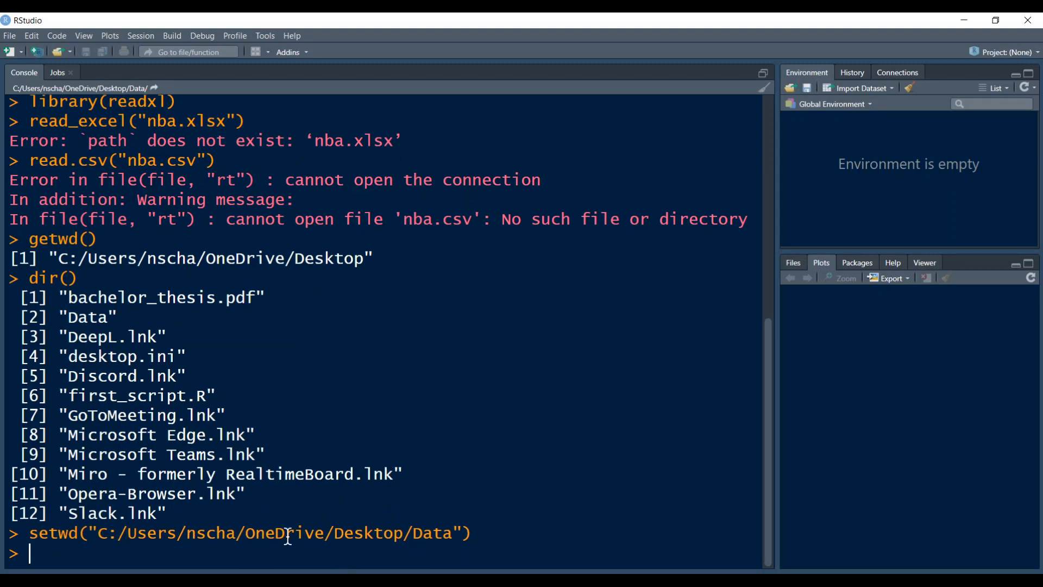
mouse_move(400, 554)
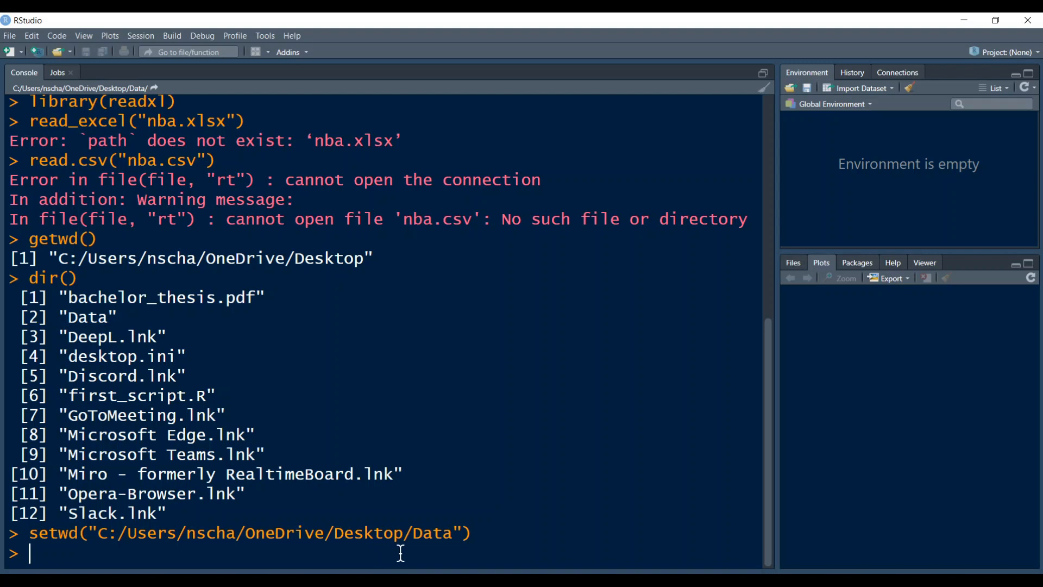
mouse_move(483, 553)
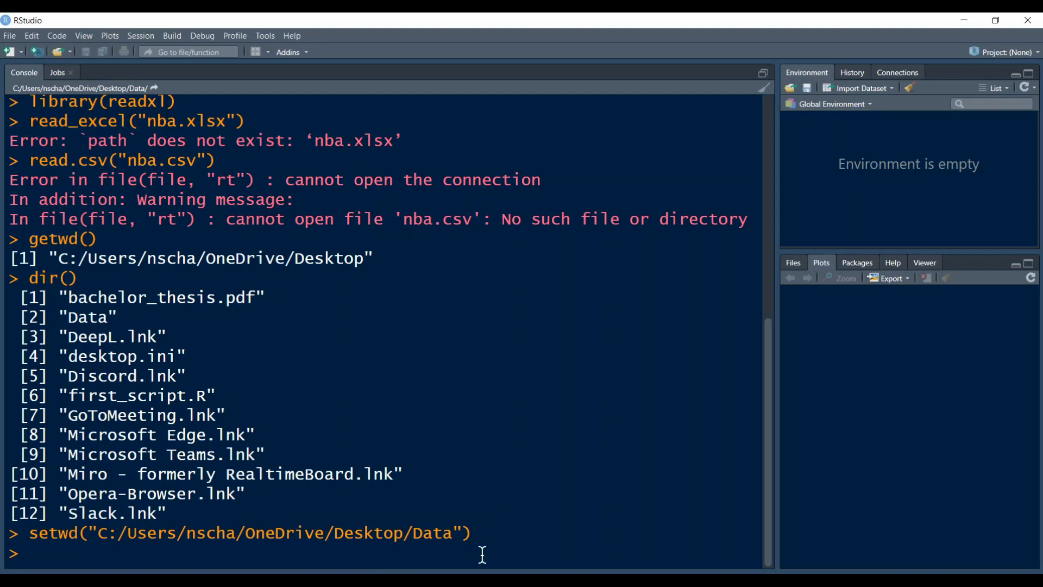
Step: Run read_excel("nba.xlsx") to print the 290 × 8 nba tibble
text(read_excel("nba.xlsx"))
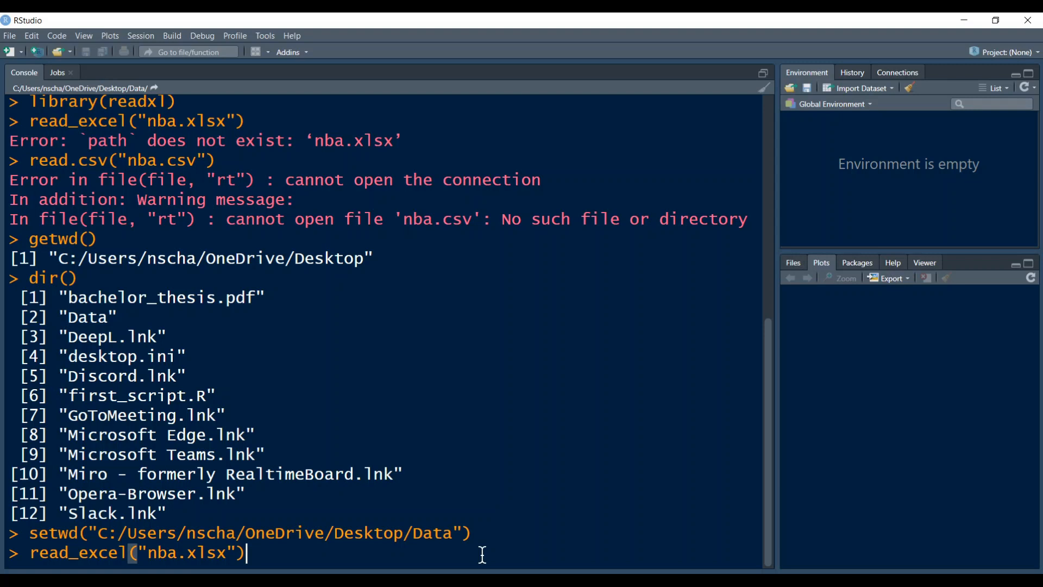
key(Return)
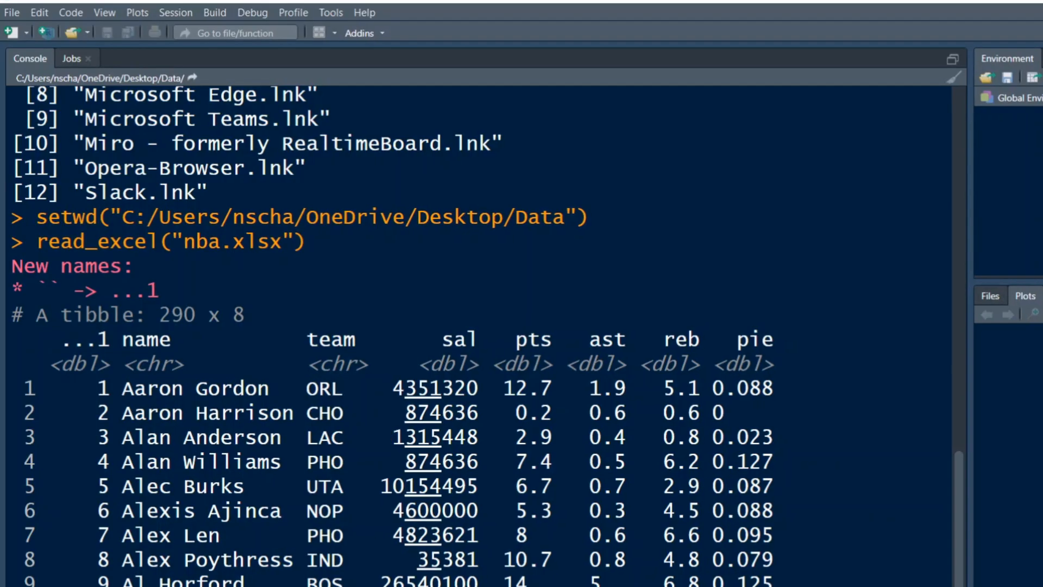
mouse_move(199, 55)
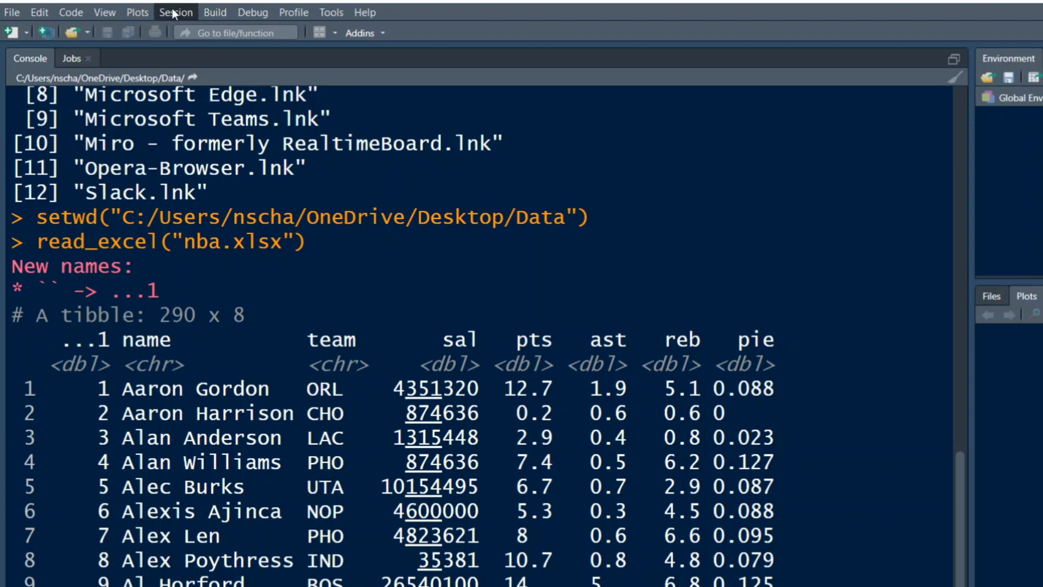
click(175, 12)
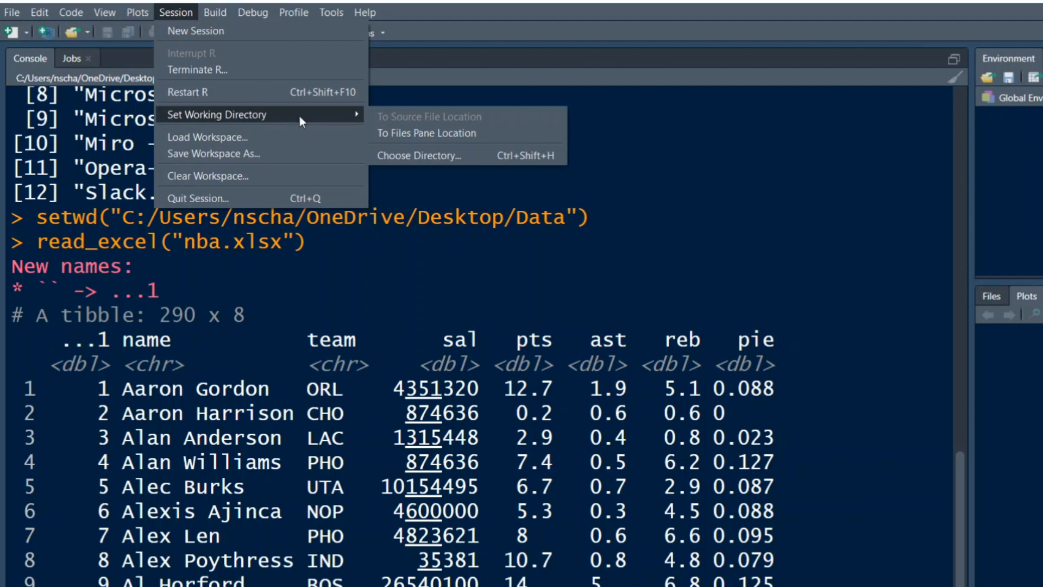
click(419, 155)
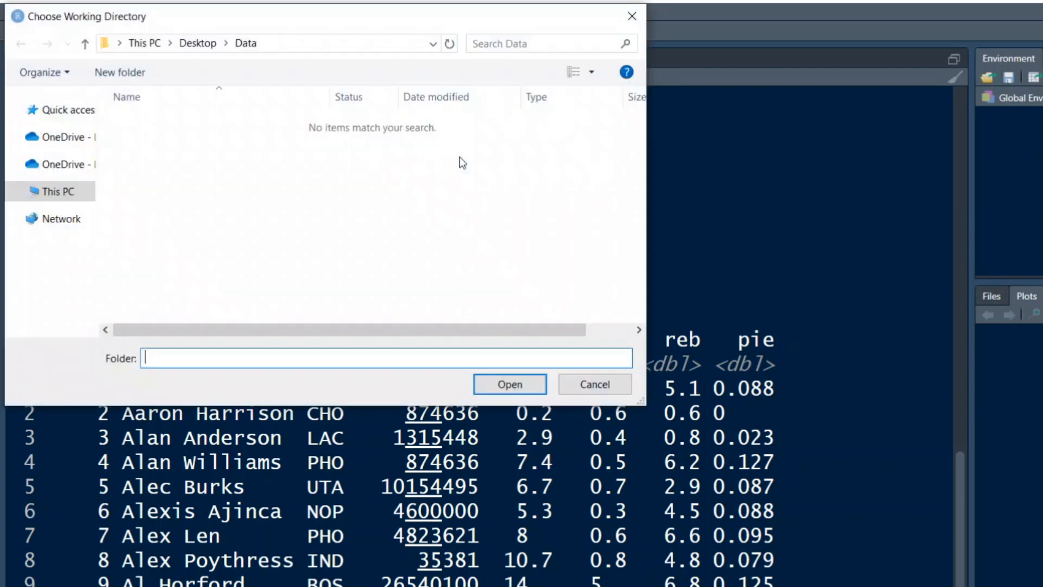
mouse_move(249, 263)
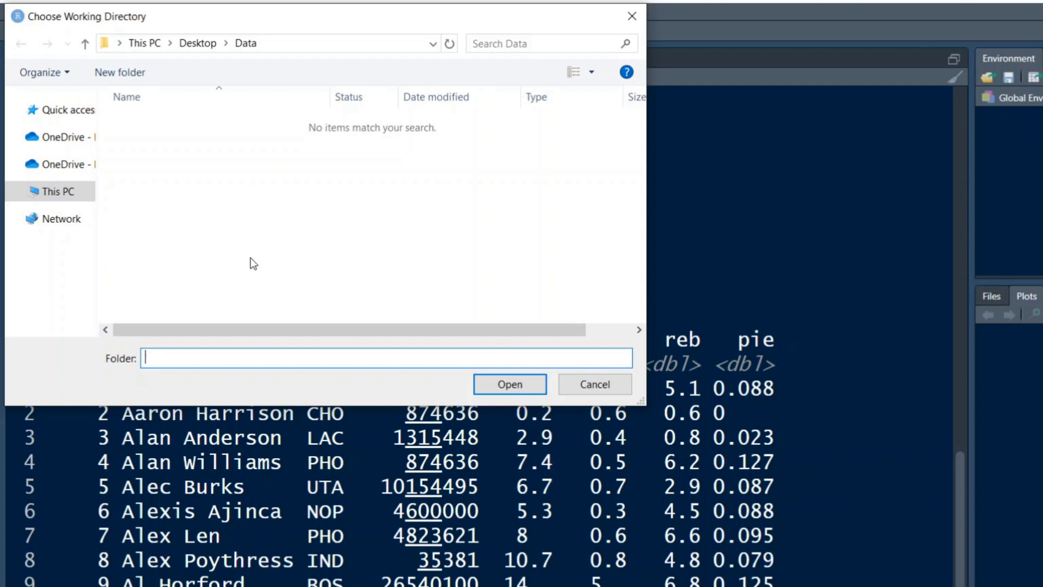
mouse_move(408, 227)
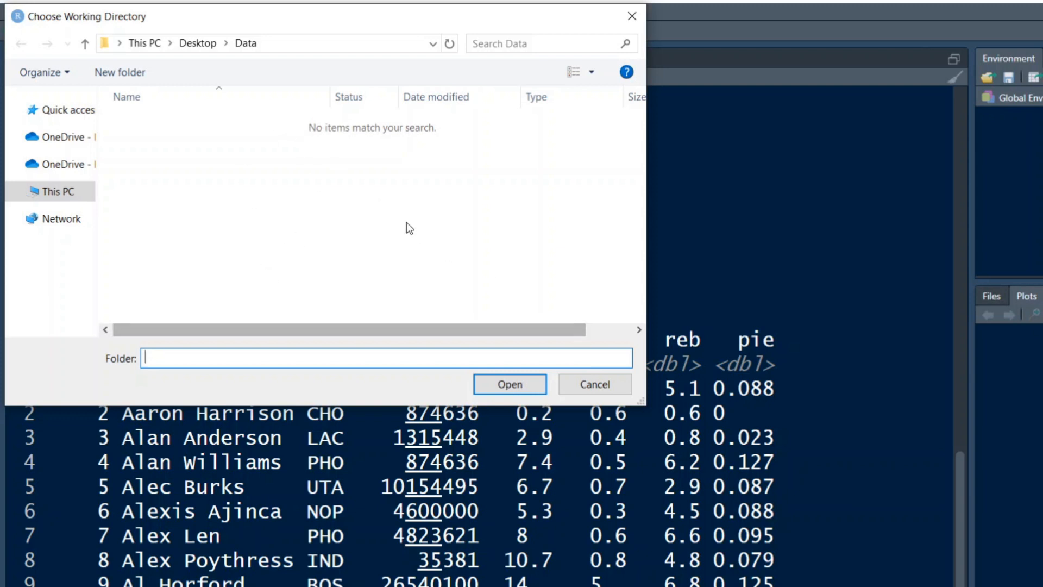
mouse_move(308, 220)
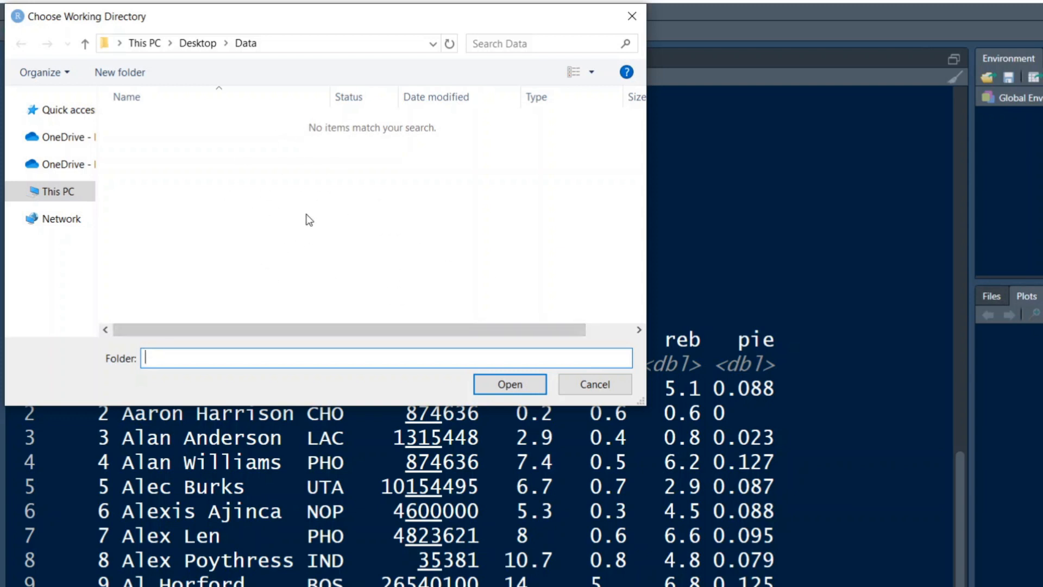
click(509, 384)
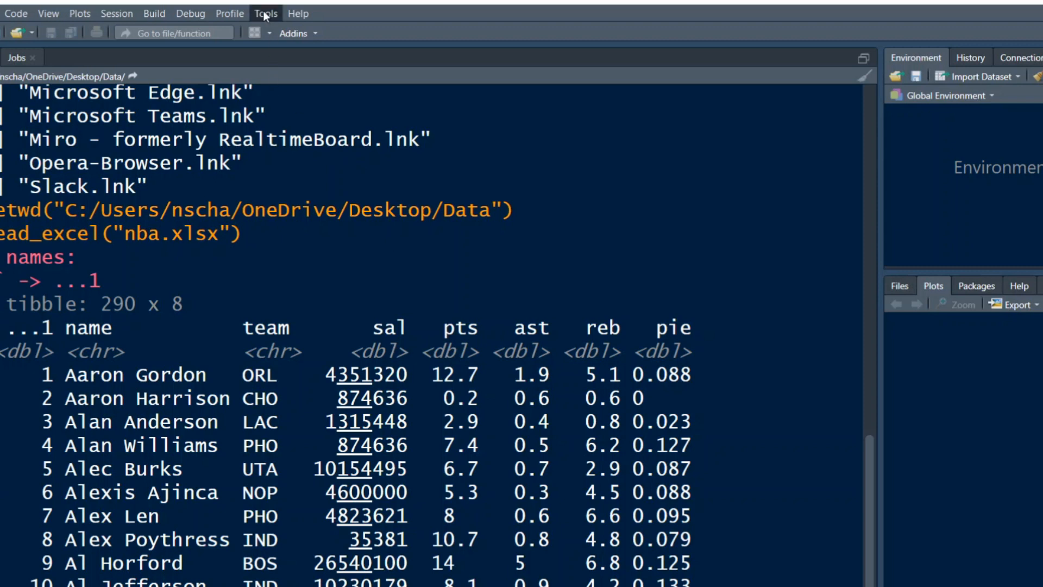
click(265, 12)
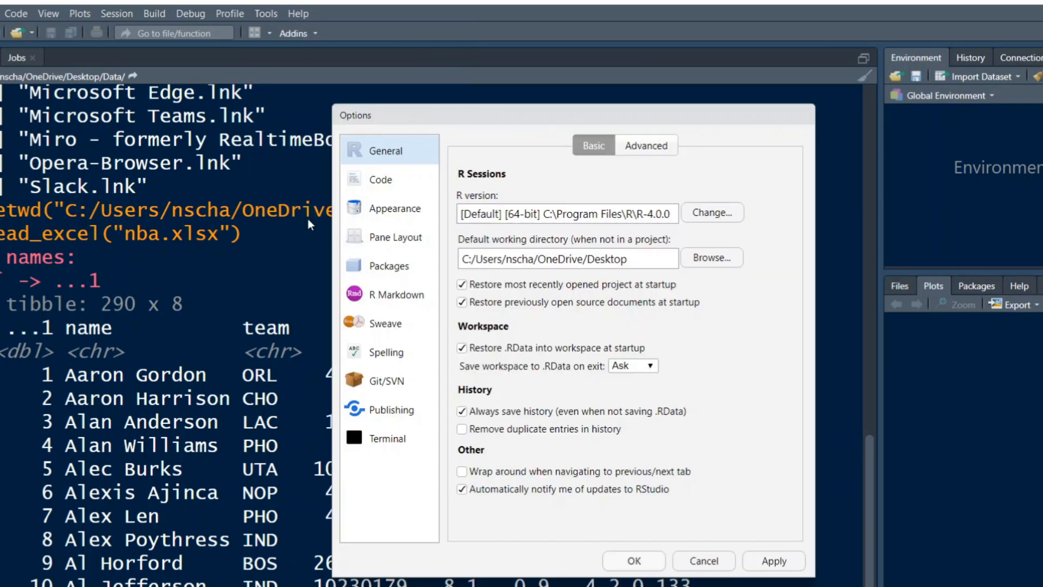
mouse_move(716, 272)
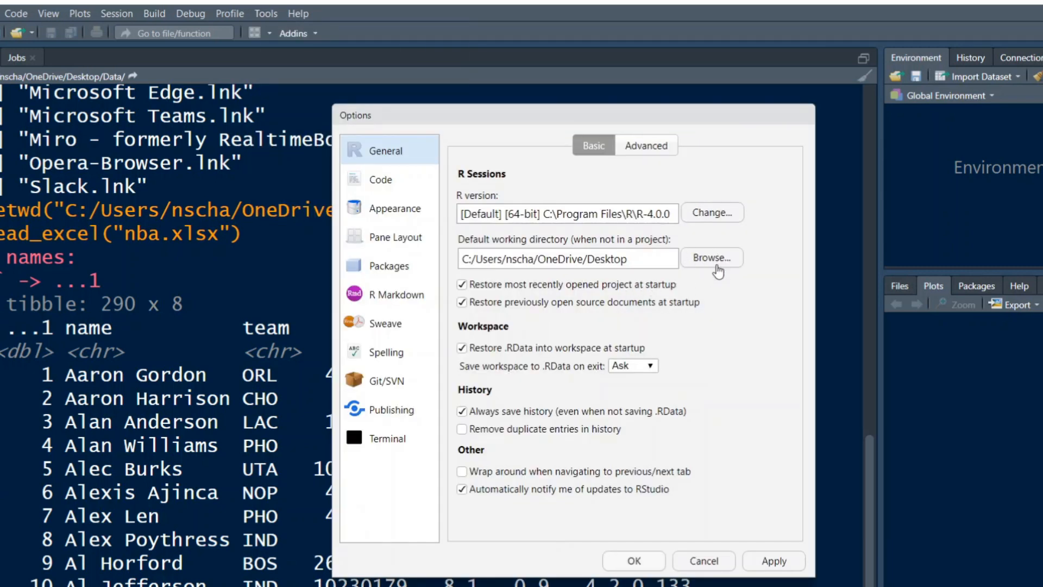
mouse_move(710, 268)
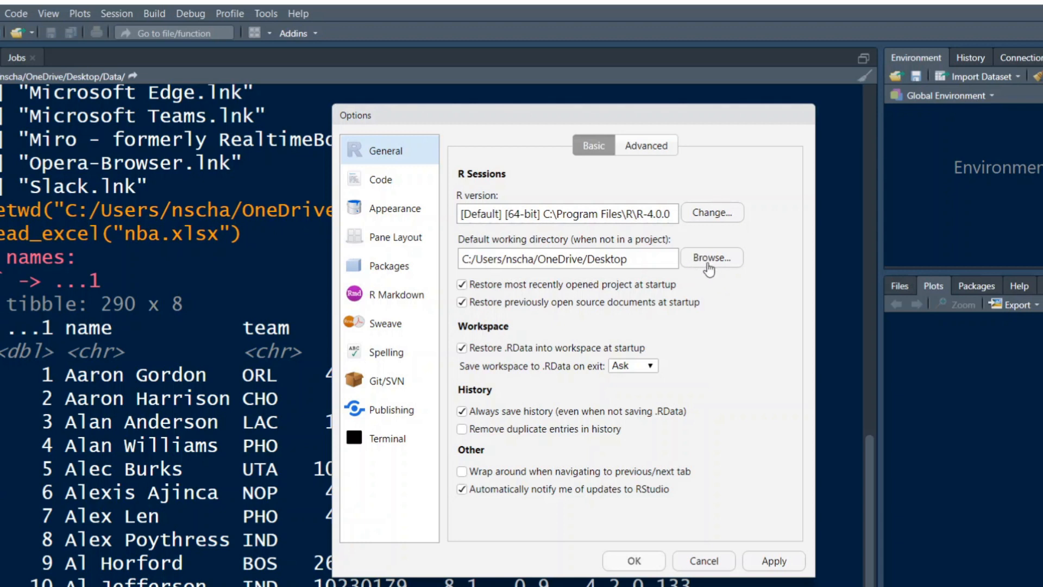
mouse_move(630, 278)
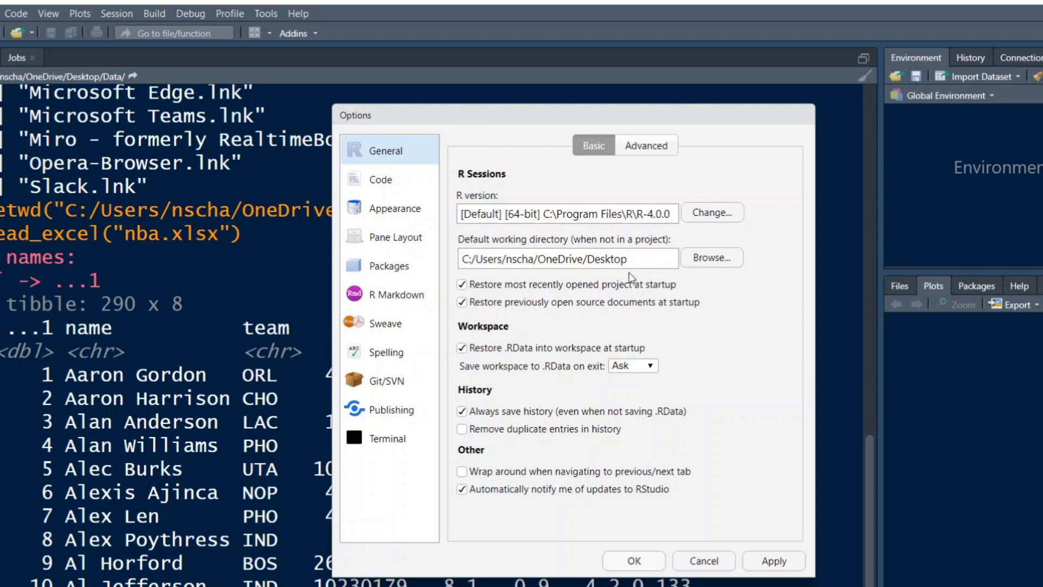
mouse_move(672, 314)
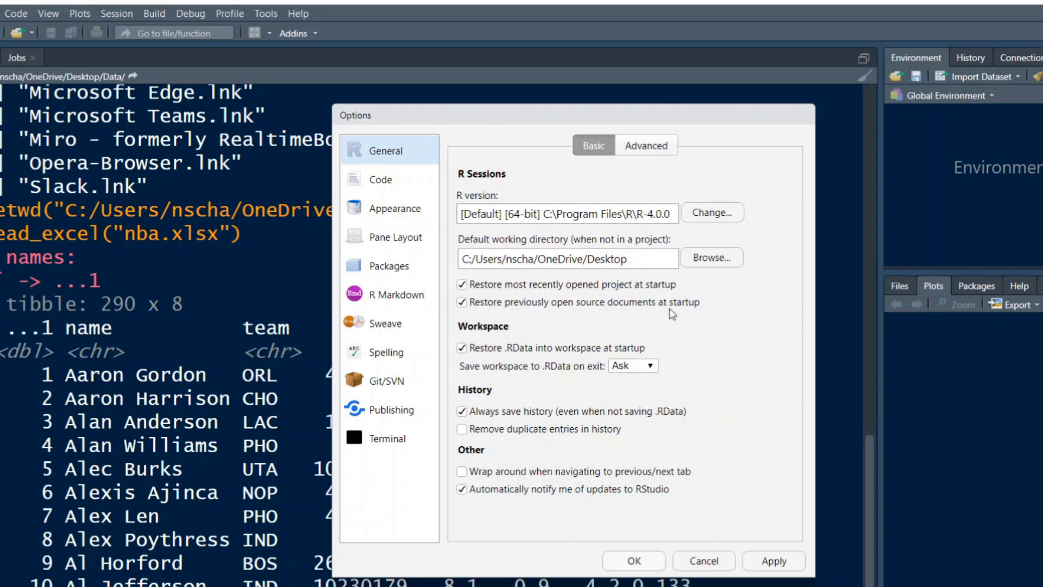
mouse_move(643, 563)
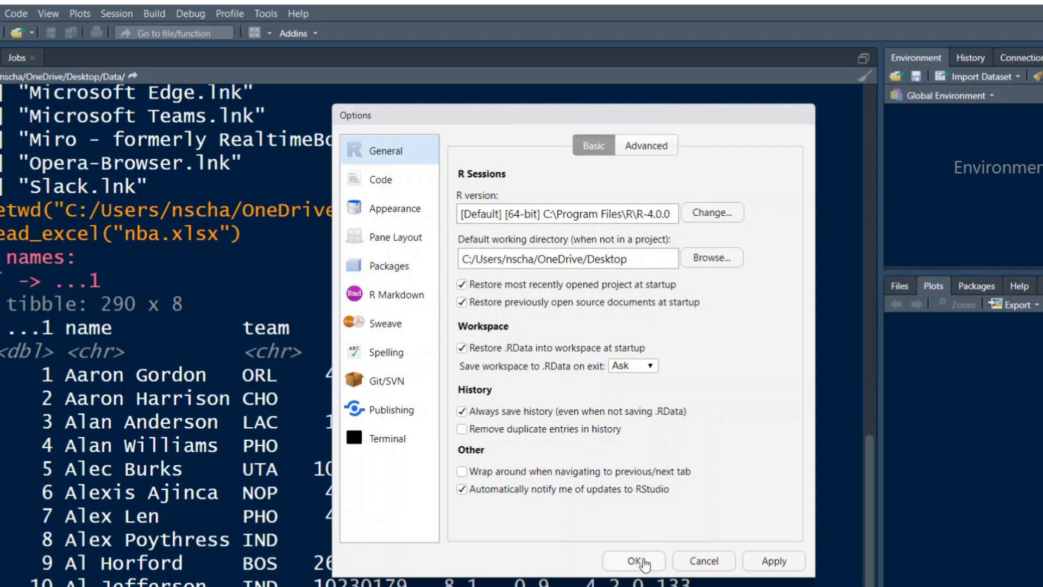
click(632, 561)
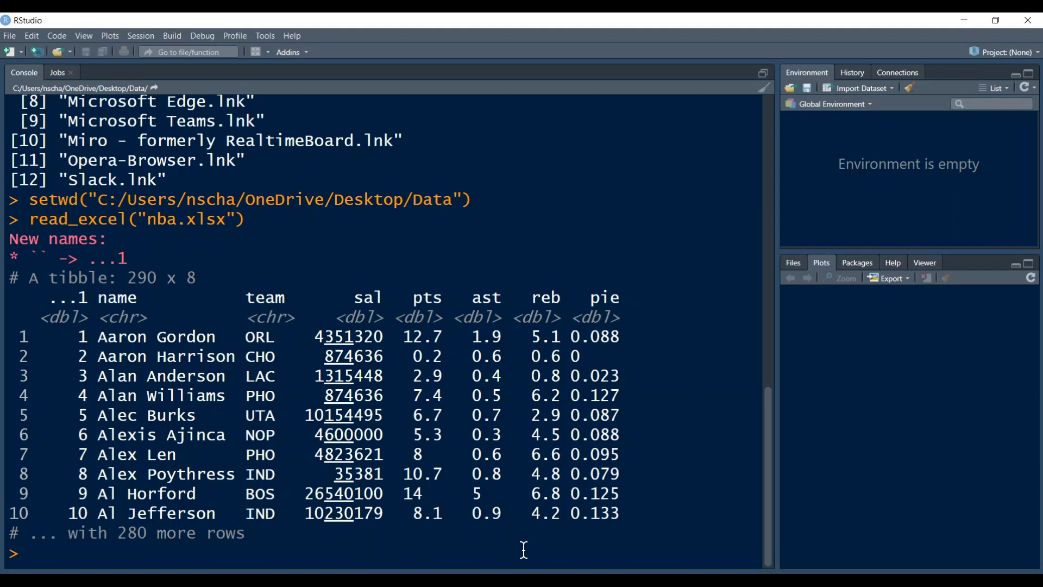
click(27, 553)
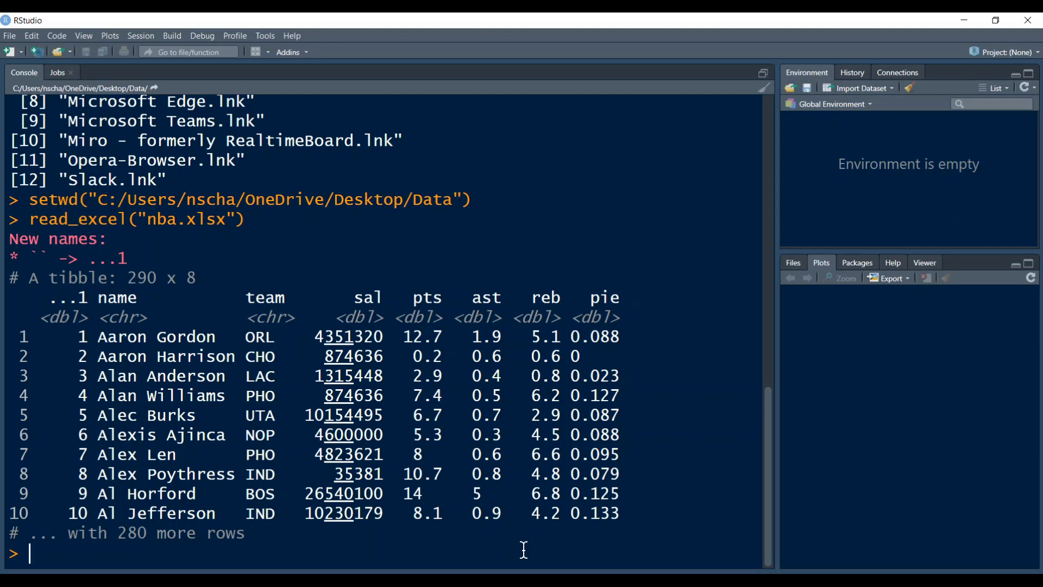